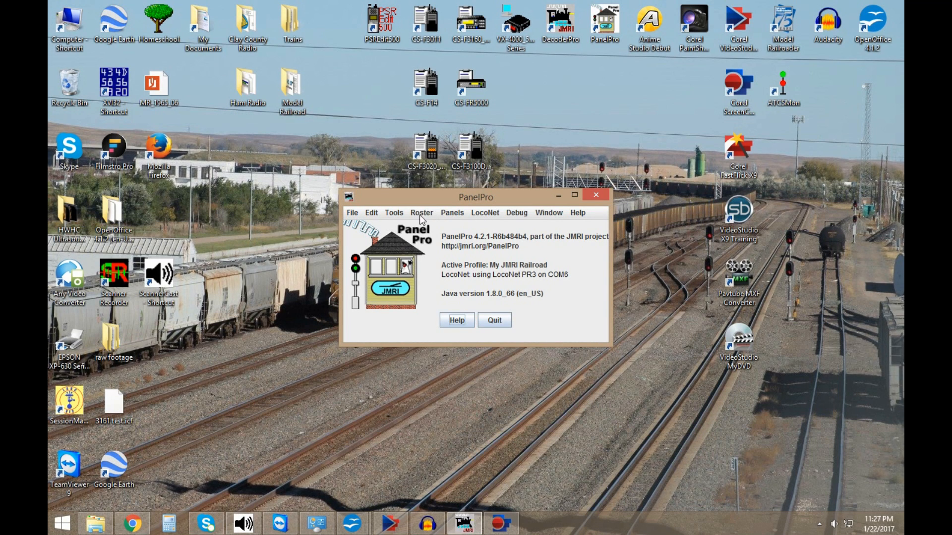
Start the LocoNet traffic monitor from the LocoNet menu.
{"action": "left_click", "coordinate": [485, 212]}
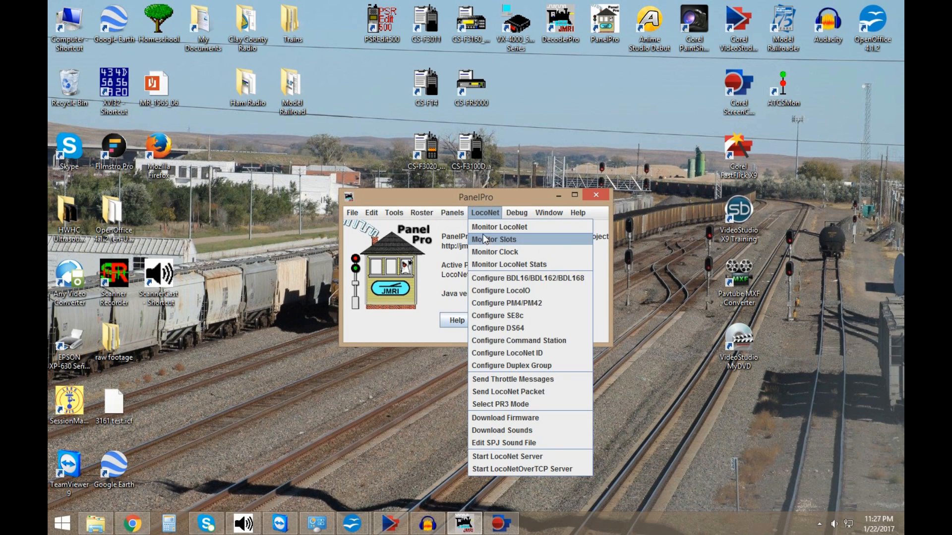
{"action": "left_click", "coordinate": [498, 226]}
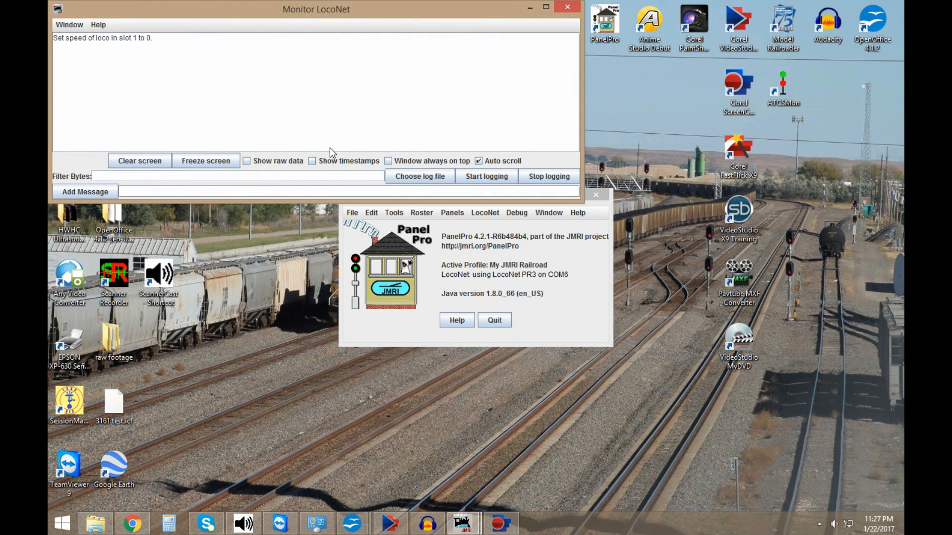
{"action": "mouse_move", "coordinate": [331, 151]}
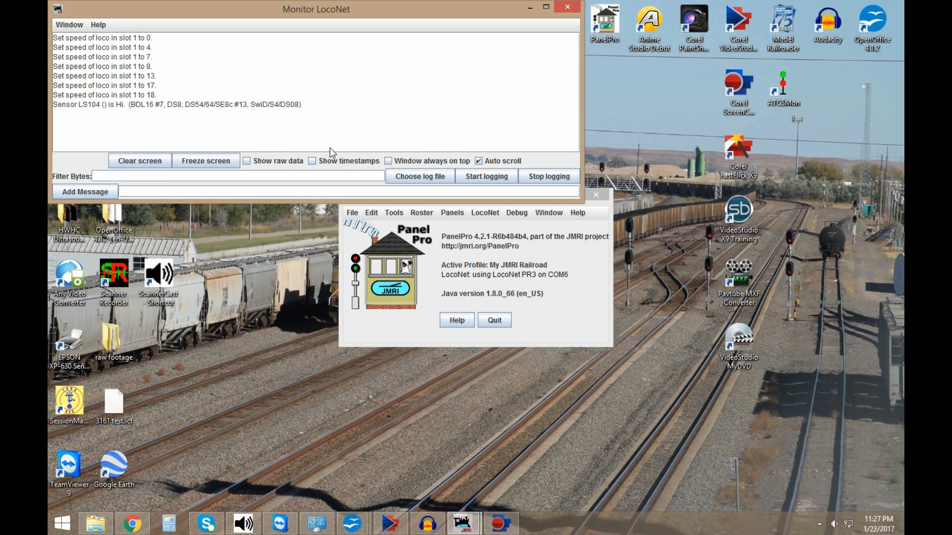
{"action": "mouse_move", "coordinate": [210, 167]}
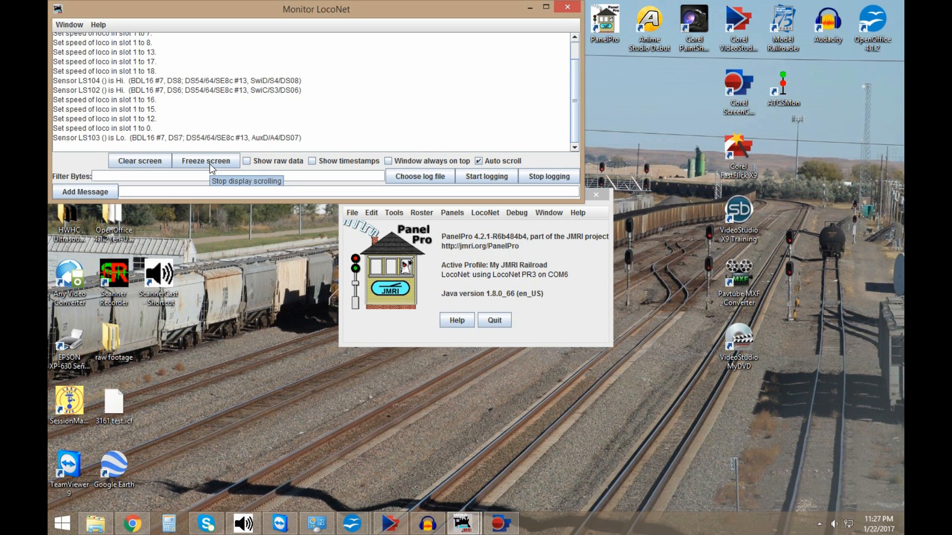
{"action": "mouse_move", "coordinate": [211, 168]}
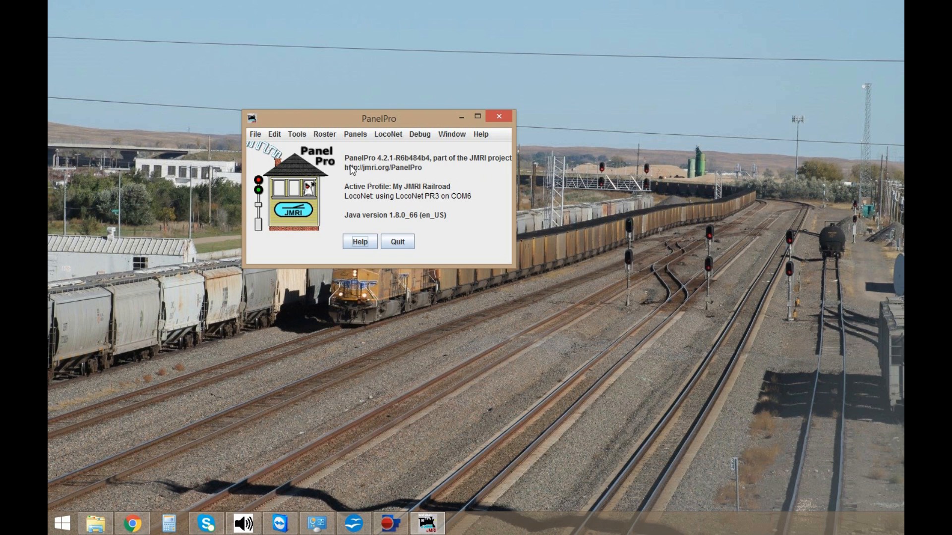
{"action": "mouse_move", "coordinate": [416, 163]}
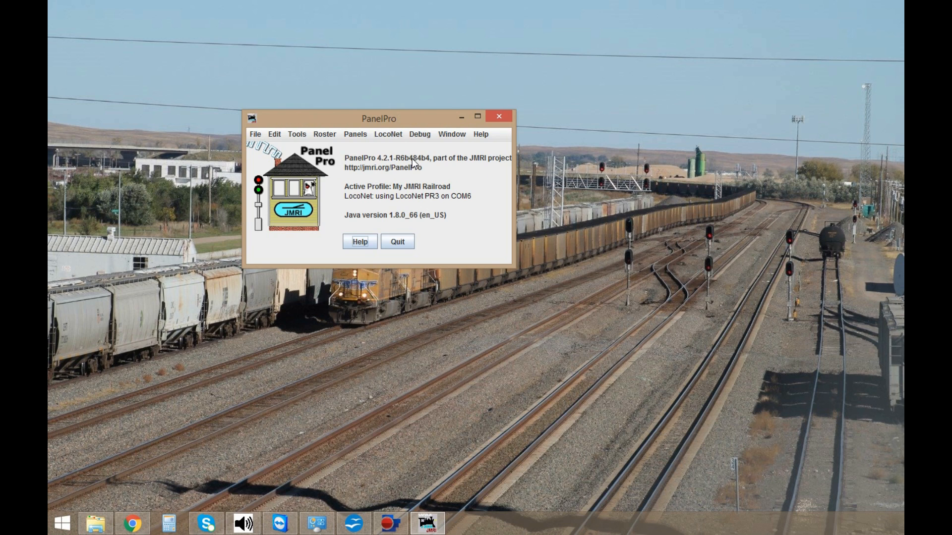
{"action": "mouse_move", "coordinate": [394, 154]}
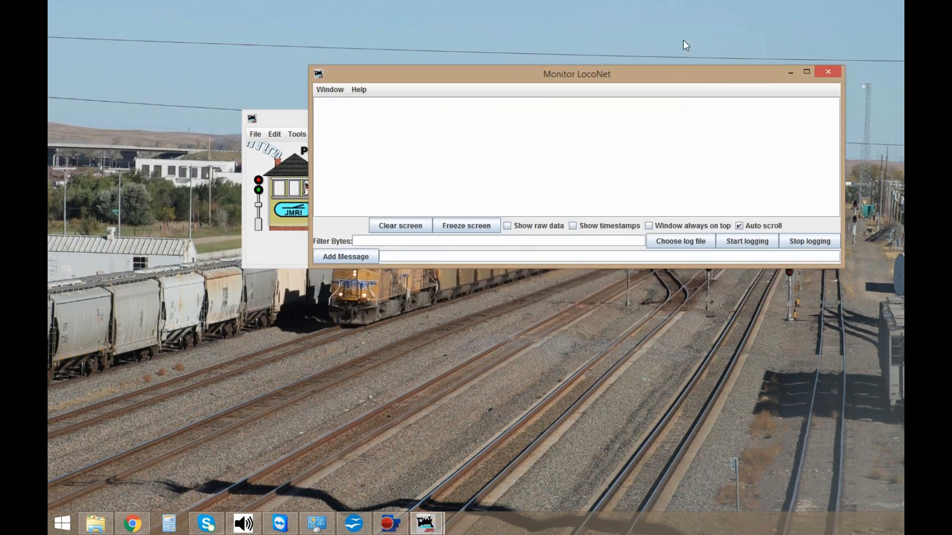
Bring up the Turnouts table via Tools > Tables.
{"action": "left_click", "coordinate": [806, 74]}
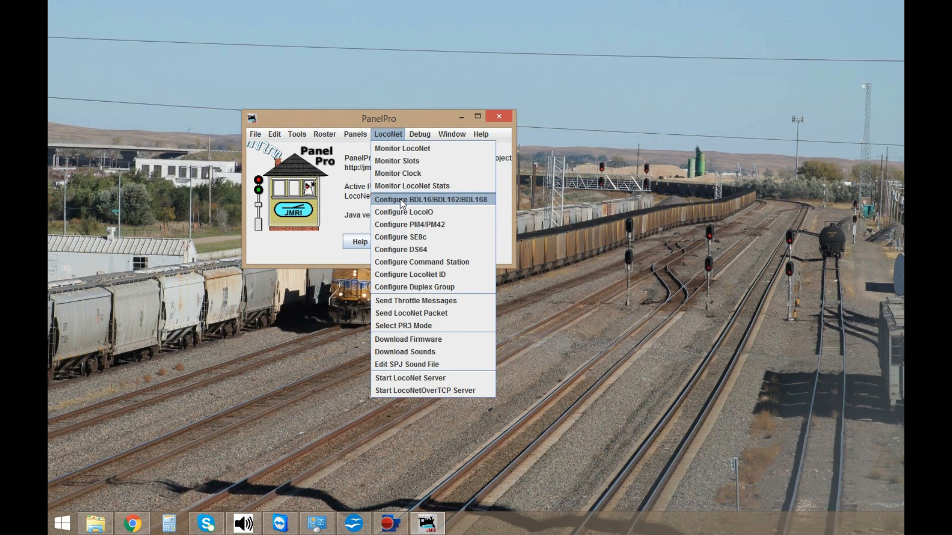
{"action": "left_click", "coordinate": [430, 199]}
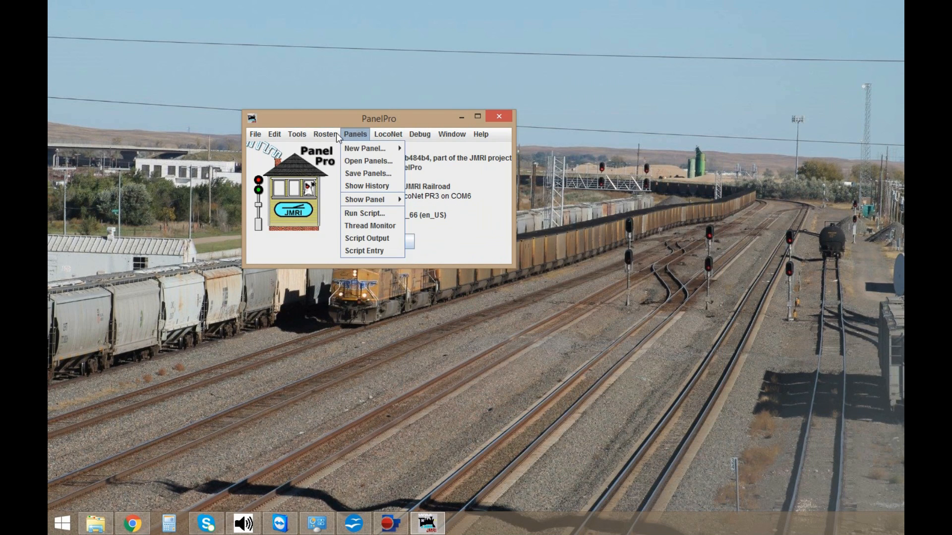
{"action": "left_click", "coordinate": [296, 133]}
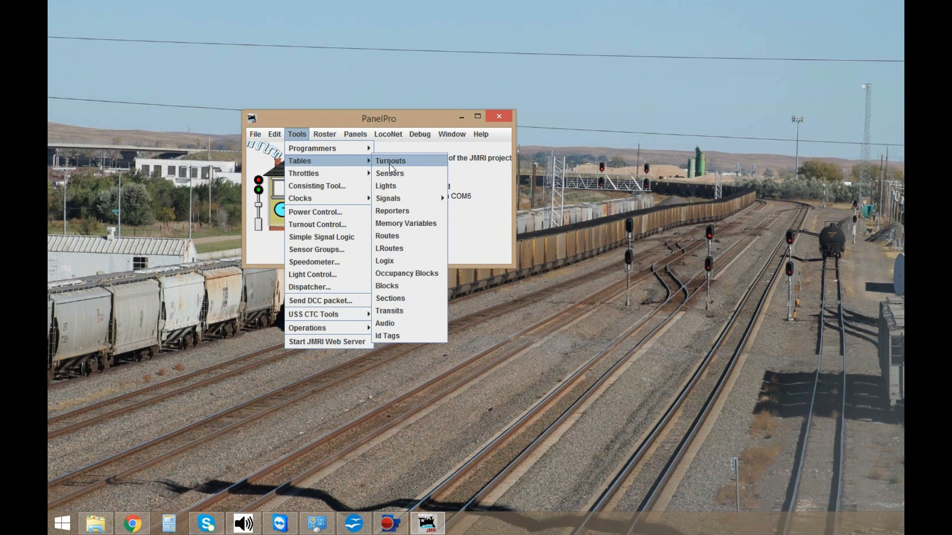
{"action": "left_click", "coordinate": [391, 161]}
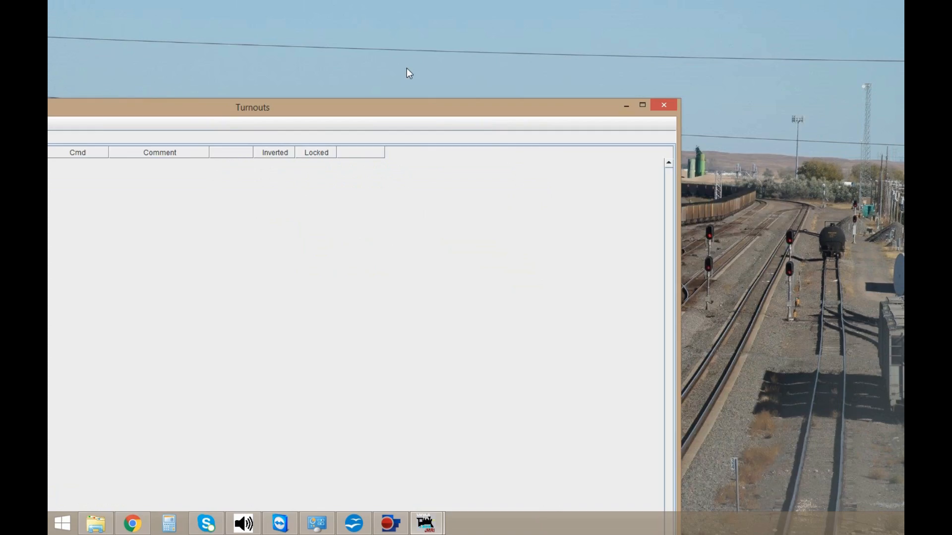
Maximize the Turnouts window and add LocoNet turnout LT1 at hardware address 1.
{"action": "left_click", "coordinate": [642, 105]}
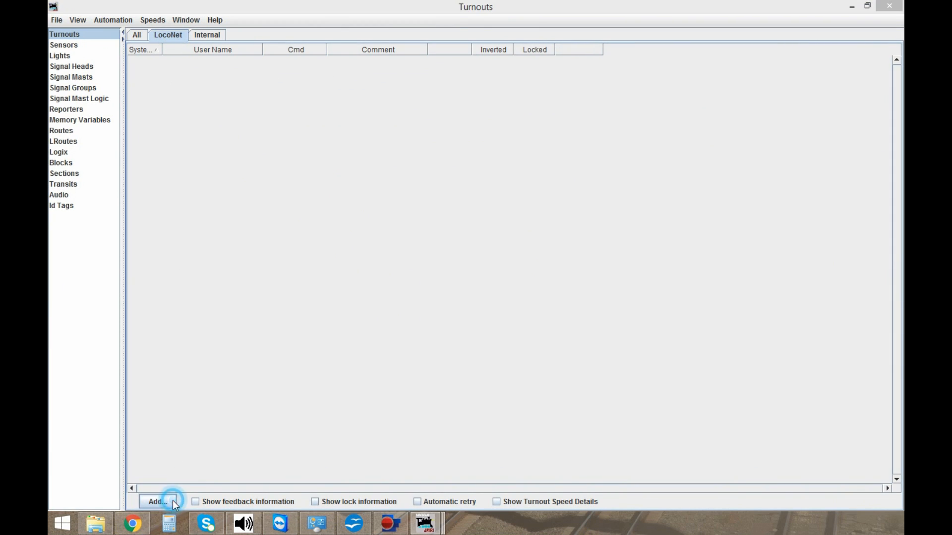
{"action": "left_click", "coordinate": [159, 502]}
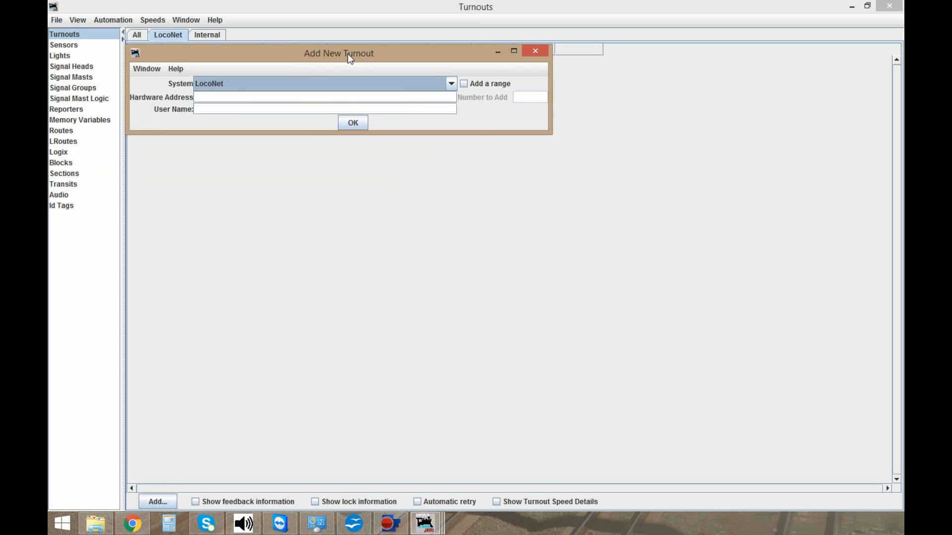
{"action": "type", "text": "1"}
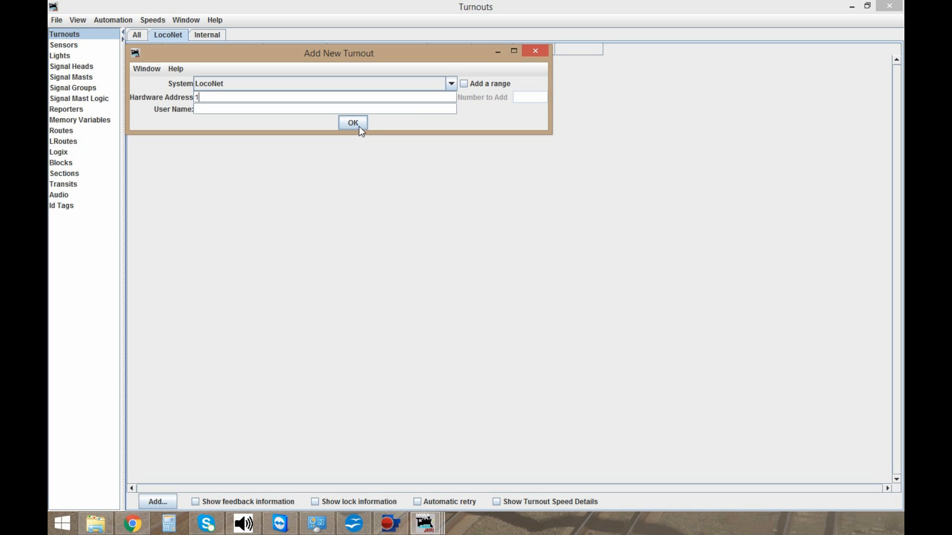
{"action": "left_click", "coordinate": [353, 123]}
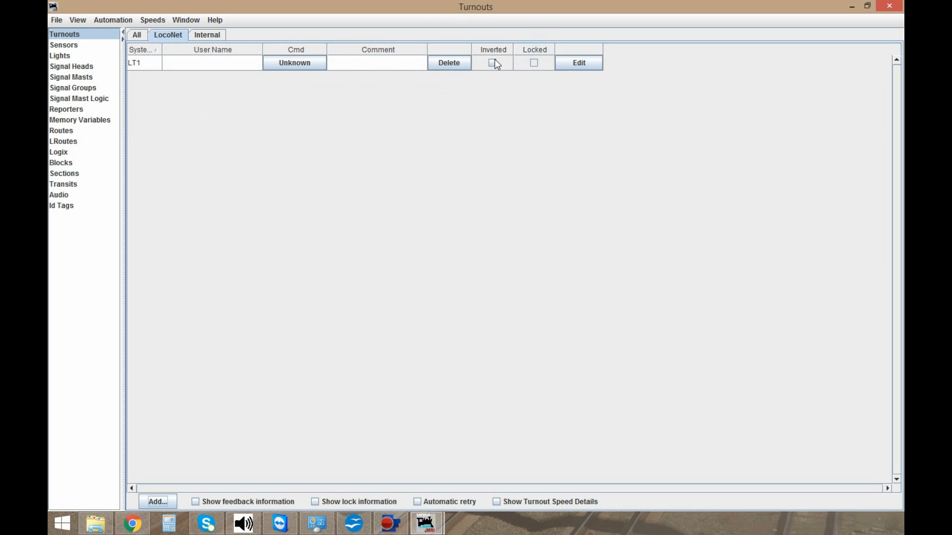
Command LT1 closed, thrown, then closed again, and move on to the Sensors table.
{"action": "left_click", "coordinate": [294, 63]}
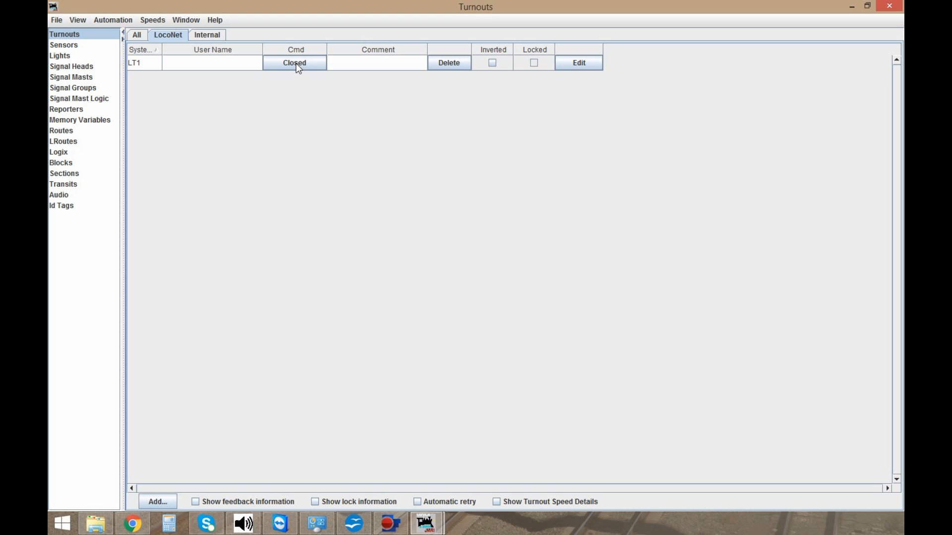
{"action": "left_click", "coordinate": [294, 63]}
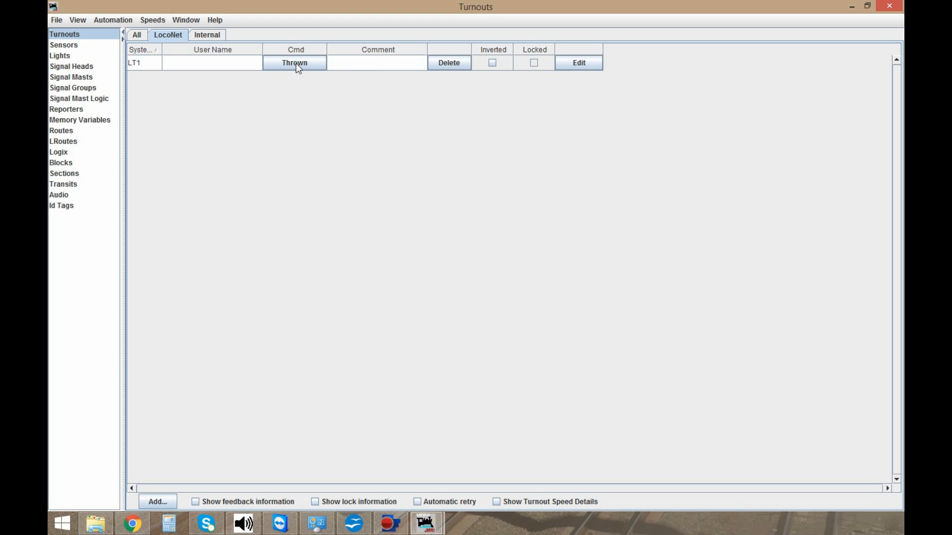
{"action": "left_click", "coordinate": [293, 64]}
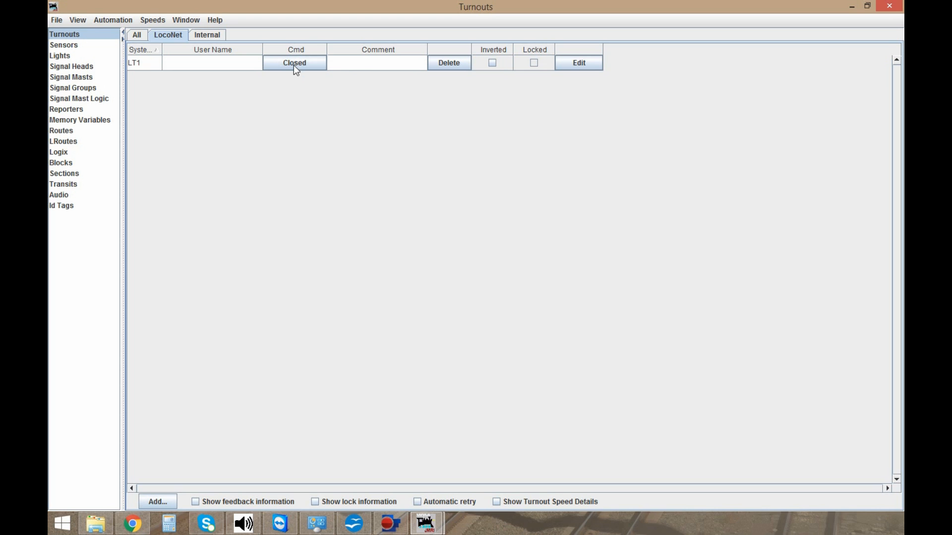
{"action": "mouse_move", "coordinate": [76, 52]}
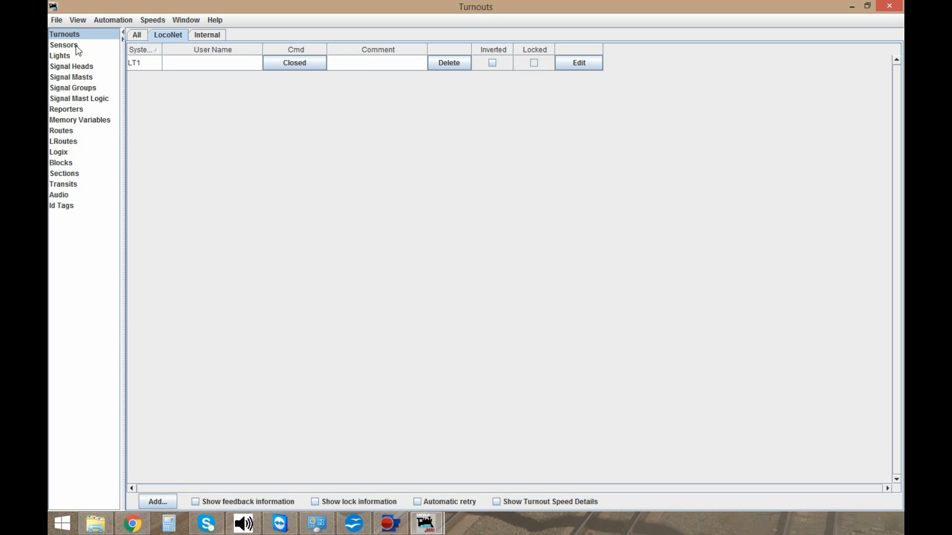
{"action": "left_click", "coordinate": [63, 44]}
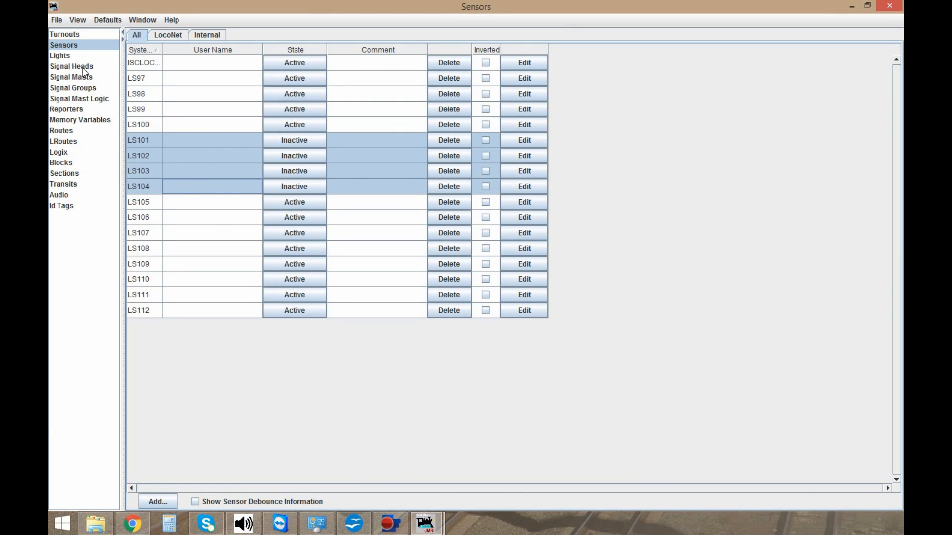
Switch from the sensors list to the Signal Heads table.
{"action": "left_click", "coordinate": [72, 66]}
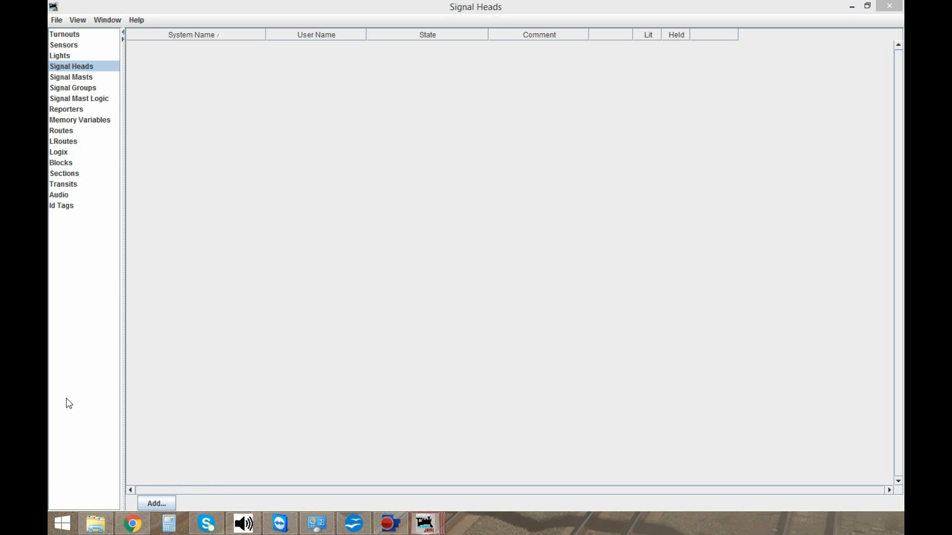
Add SE8c 4 Aspect signal head 289a1 on newly created turnouts LT257/LT258.
{"action": "left_click", "coordinate": [155, 503]}
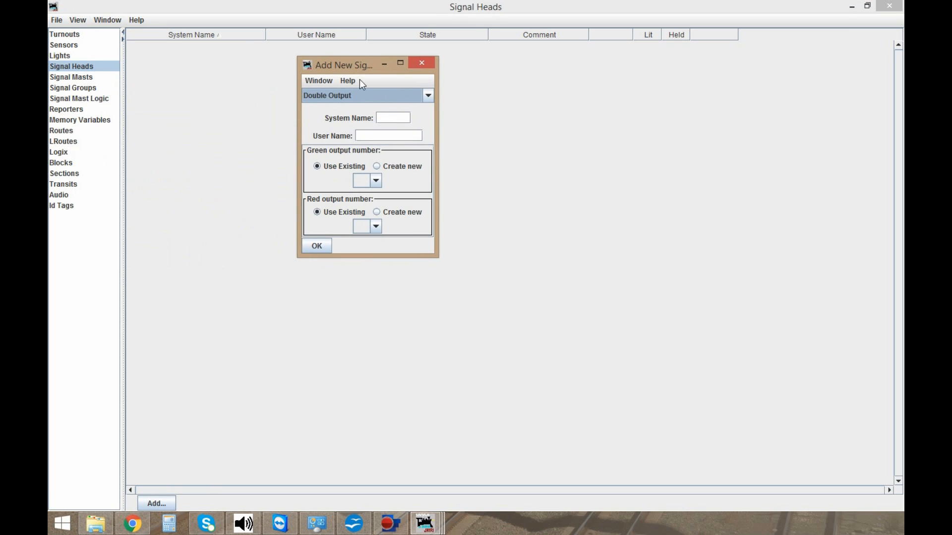
{"action": "left_click", "coordinate": [428, 95]}
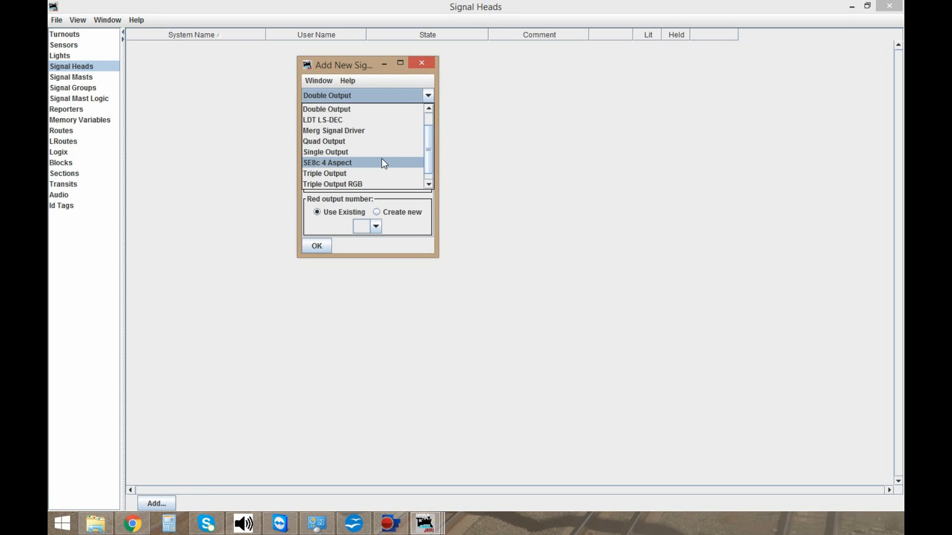
{"action": "left_click", "coordinate": [329, 163]}
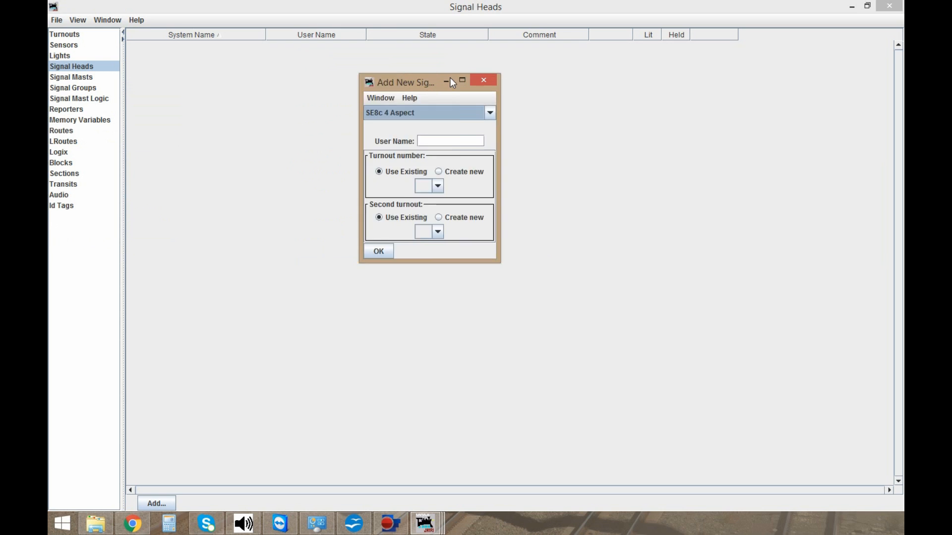
{"action": "left_click_drag", "start_coordinate": [406, 82], "coordinate": [456, 73]}
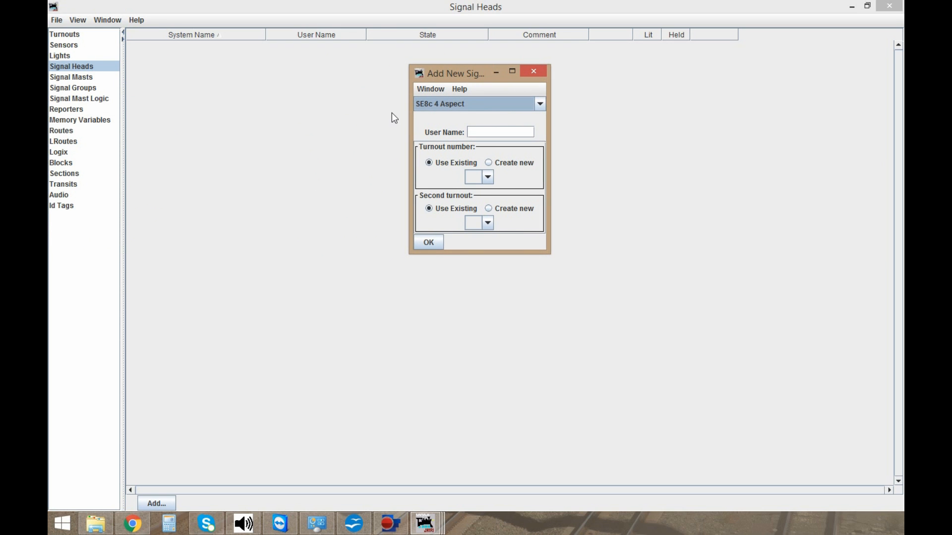
{"action": "left_click", "coordinate": [500, 131]}
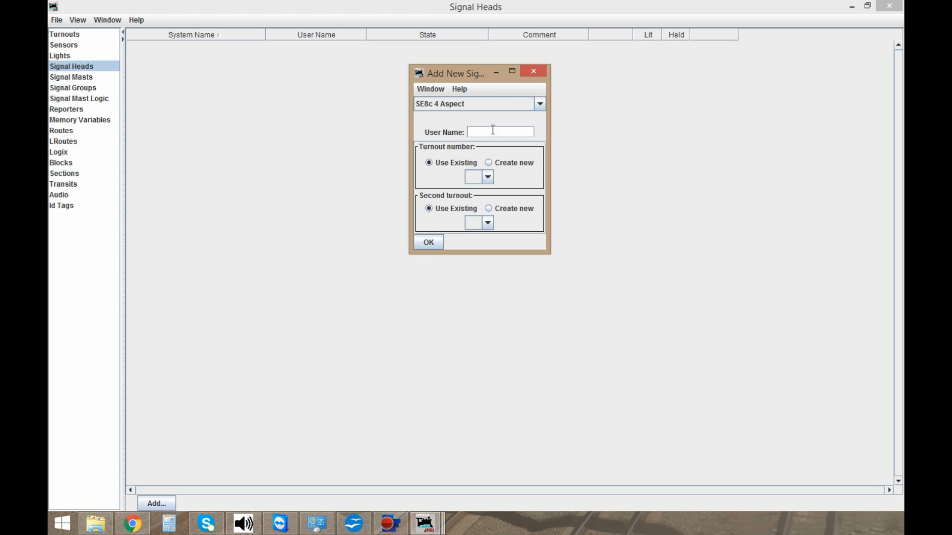
{"action": "type", "text": "289"}
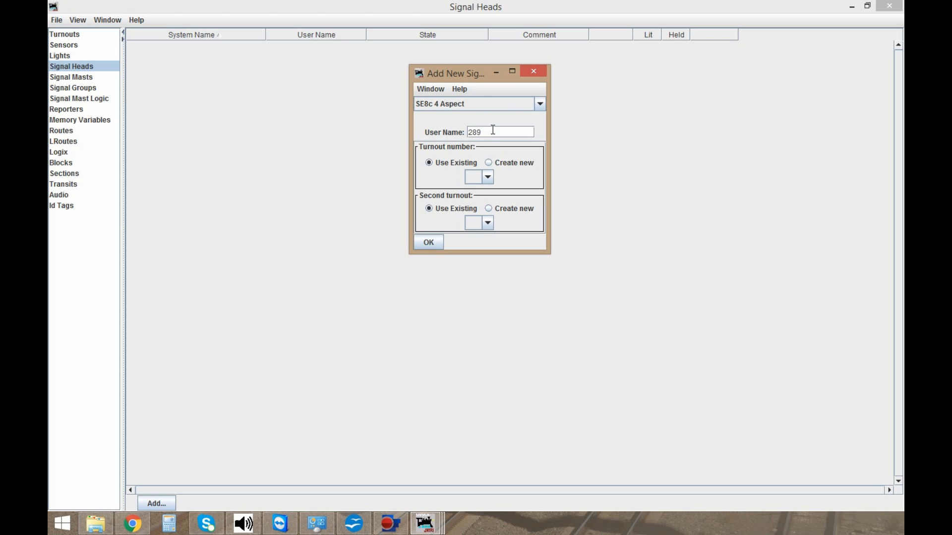
{"action": "type", "text": "a1"}
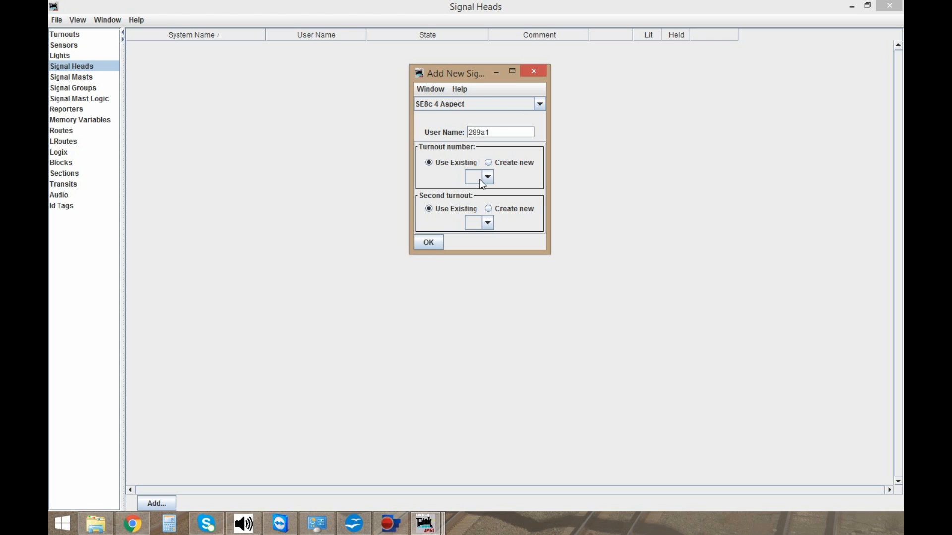
{"action": "left_click", "coordinate": [488, 177]}
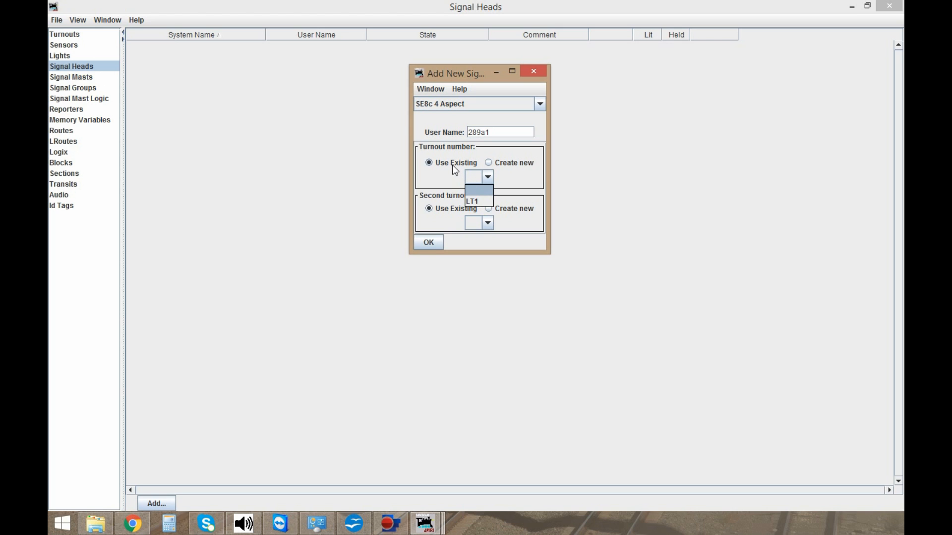
{"action": "left_click", "coordinate": [489, 162]}
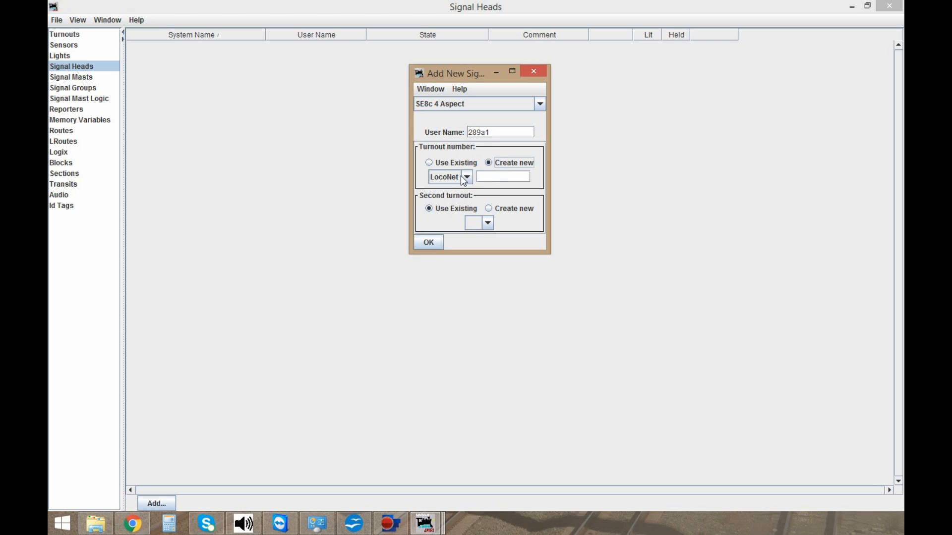
{"action": "type", "text": "257"}
{"action": "type", "text": "258"}
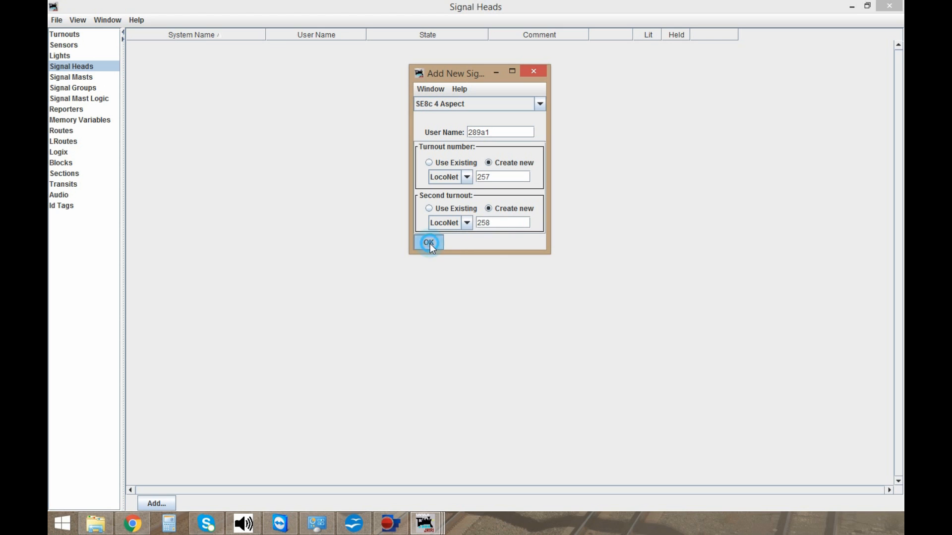
{"action": "left_click", "coordinate": [428, 241]}
{"action": "type", "text": "2"}
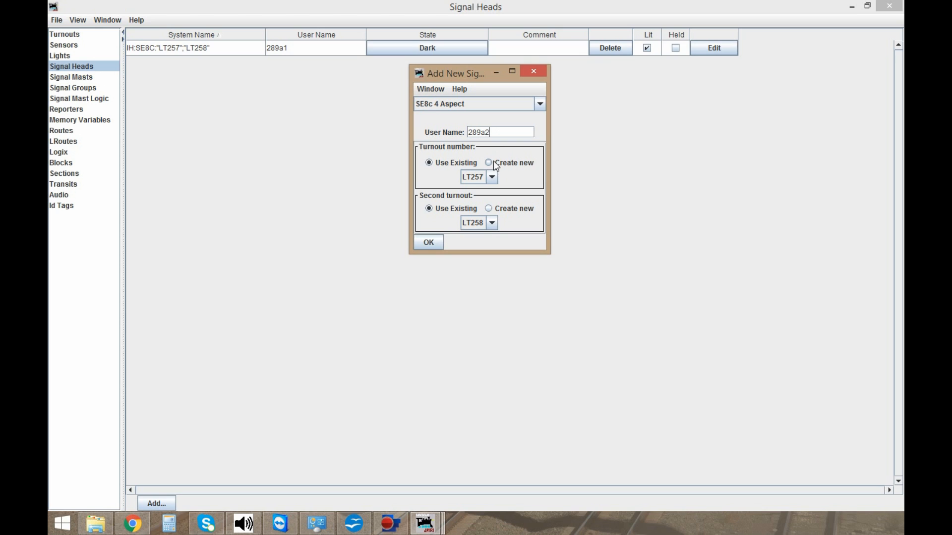
Add a second SE8c 4 Aspect head 289a2 on new turnouts LT259/LT260.
{"action": "left_click", "coordinate": [488, 163]}
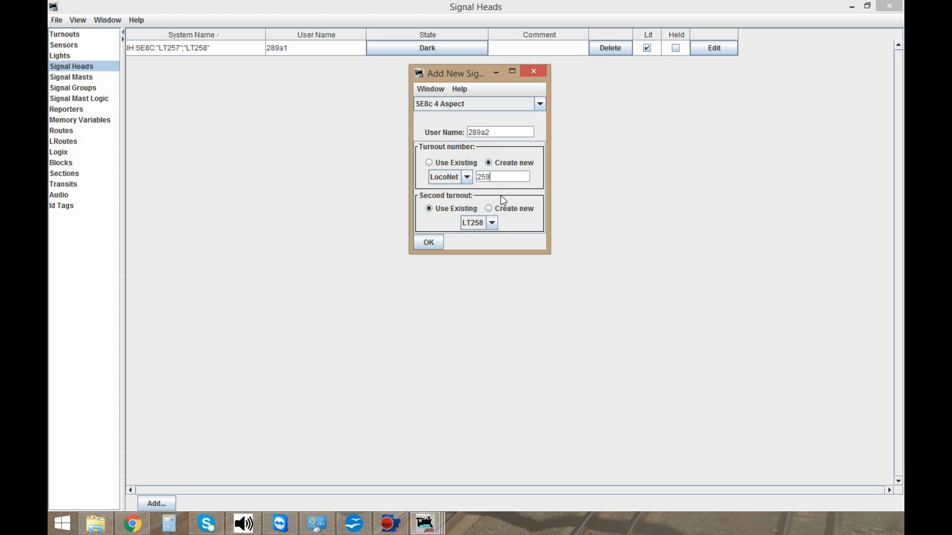
{"action": "left_click", "coordinate": [489, 208]}
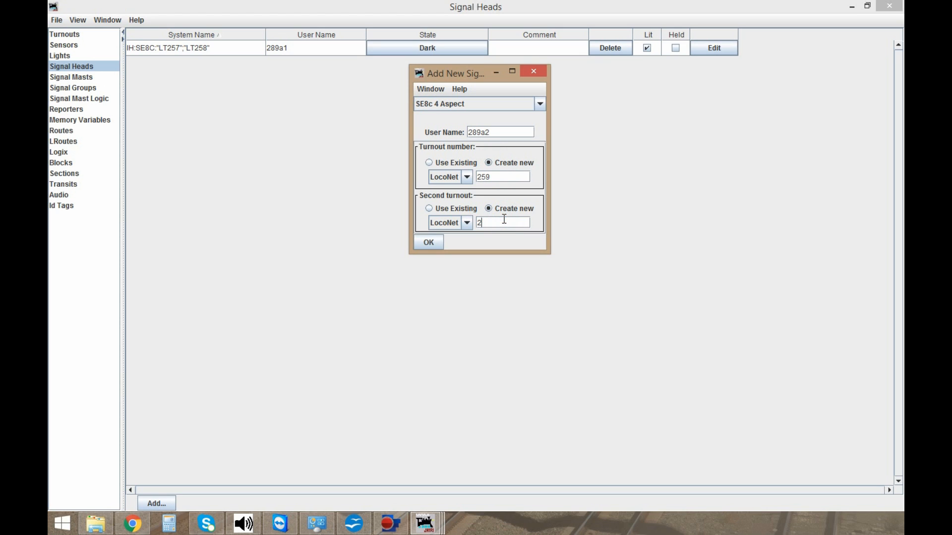
{"action": "left_click", "coordinate": [428, 242]}
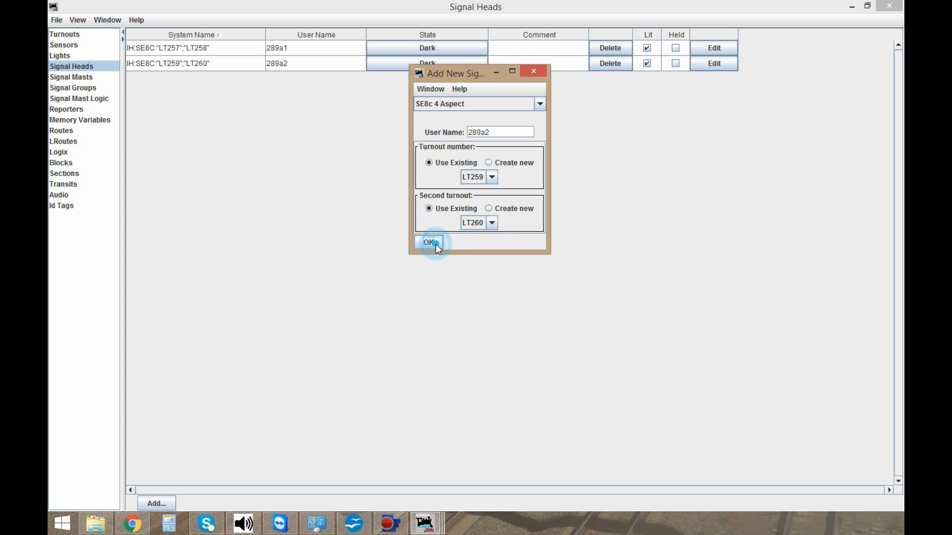
{"action": "left_click", "coordinate": [428, 242]}
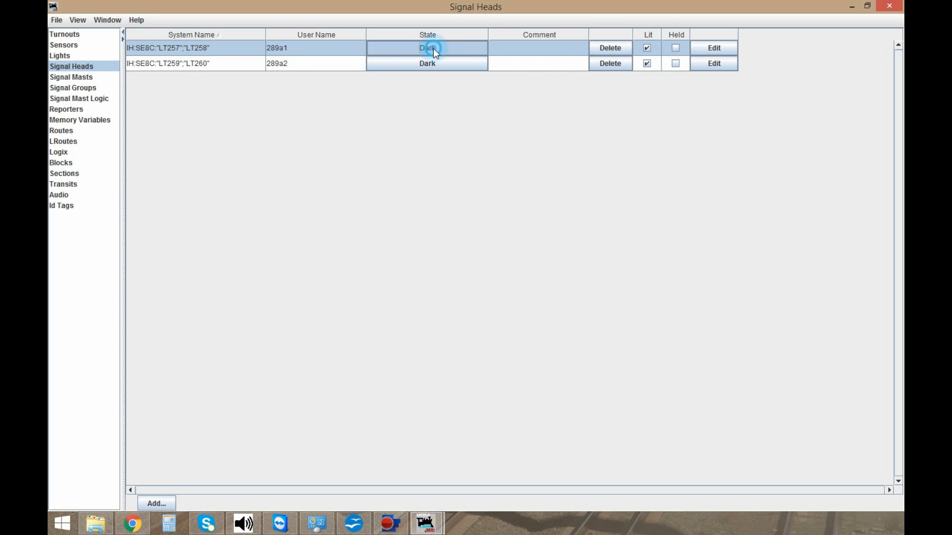
Cycle 289a1 through Green and Yellow, leaving both heads at Red.
{"action": "left_click", "coordinate": [426, 48]}
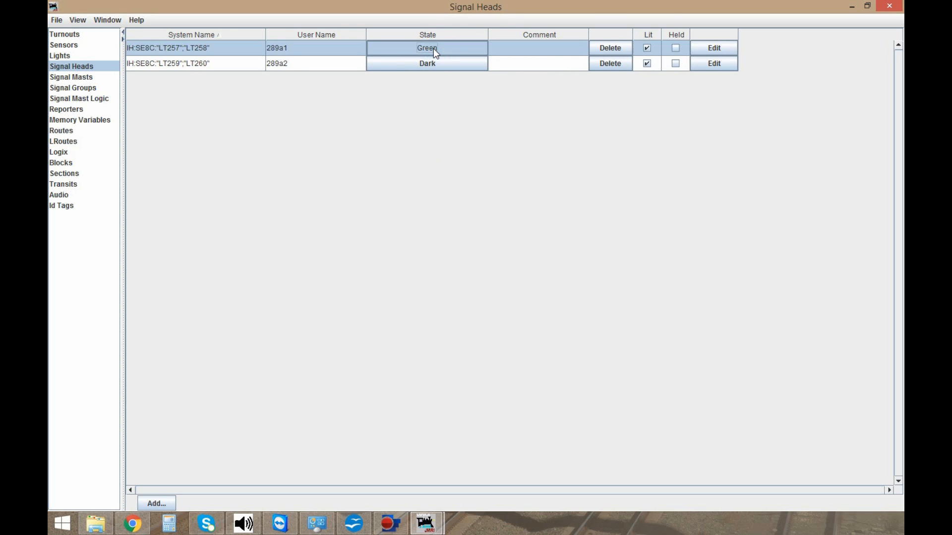
{"action": "left_click", "coordinate": [432, 49]}
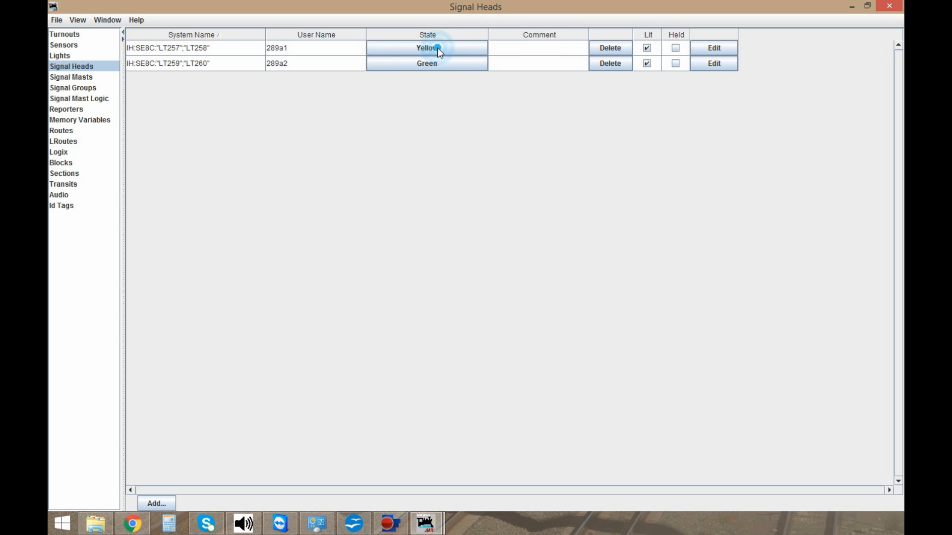
{"action": "left_click", "coordinate": [427, 49]}
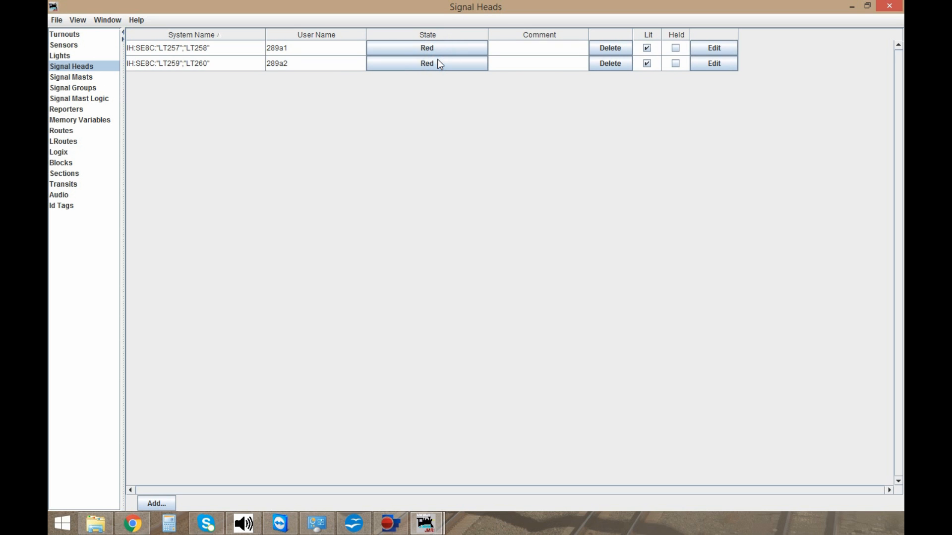
{"action": "mouse_move", "coordinate": [332, 98]}
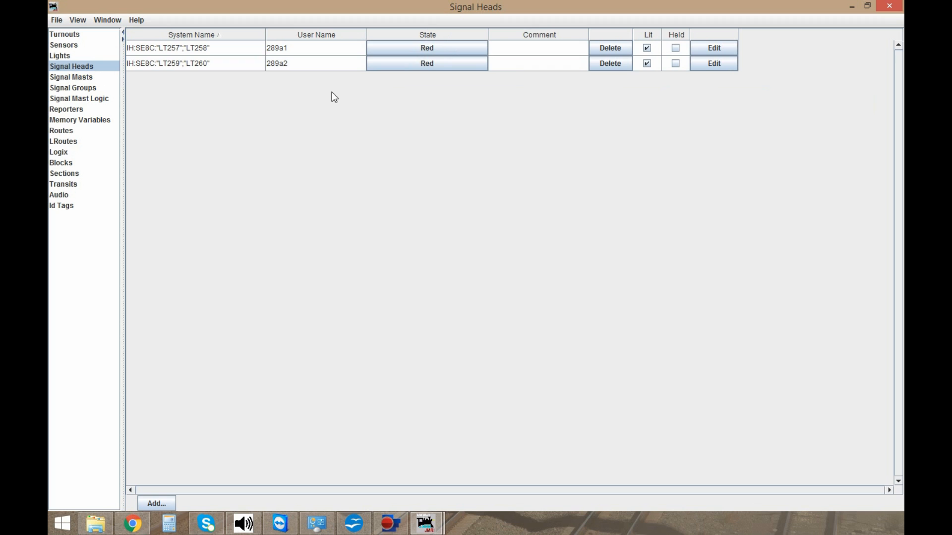
{"action": "mouse_move", "coordinate": [270, 90]}
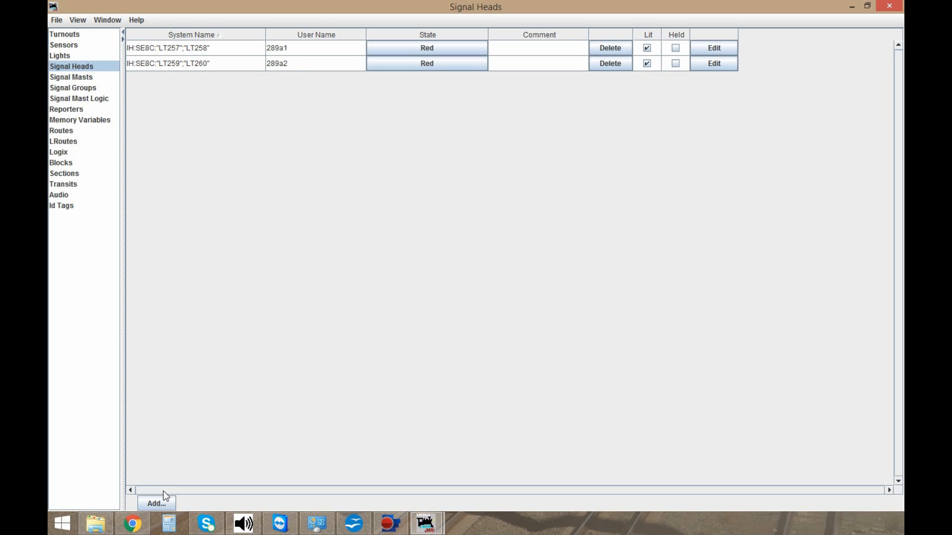
Add a range of four LocoNet turnouts starting at address 261, giving LT261 to LT264.
{"action": "left_click", "coordinate": [66, 36]}
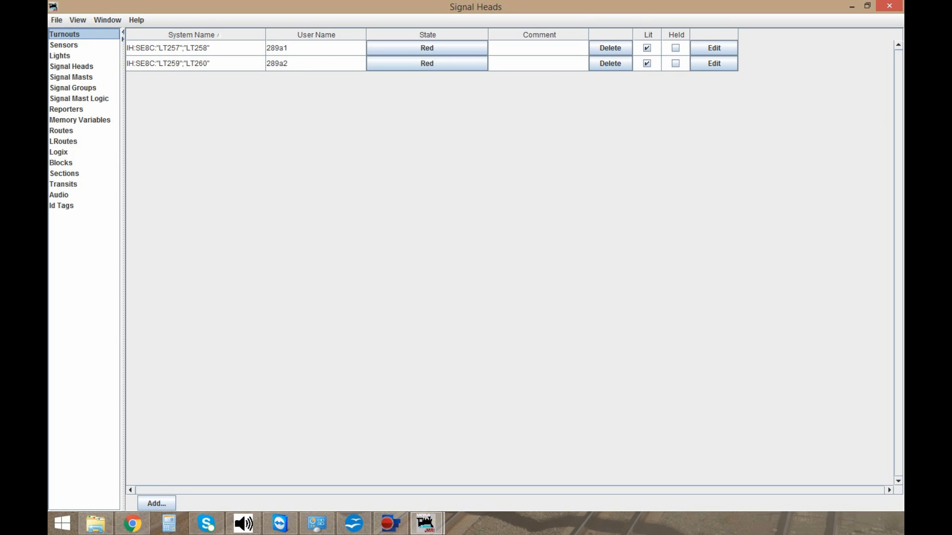
{"action": "left_click", "coordinate": [67, 34]}
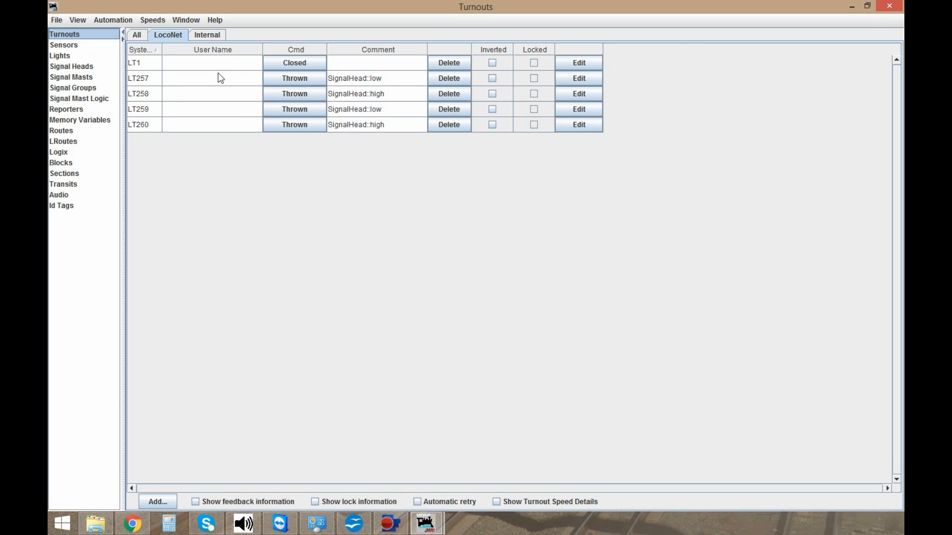
{"action": "mouse_move", "coordinate": [140, 496]}
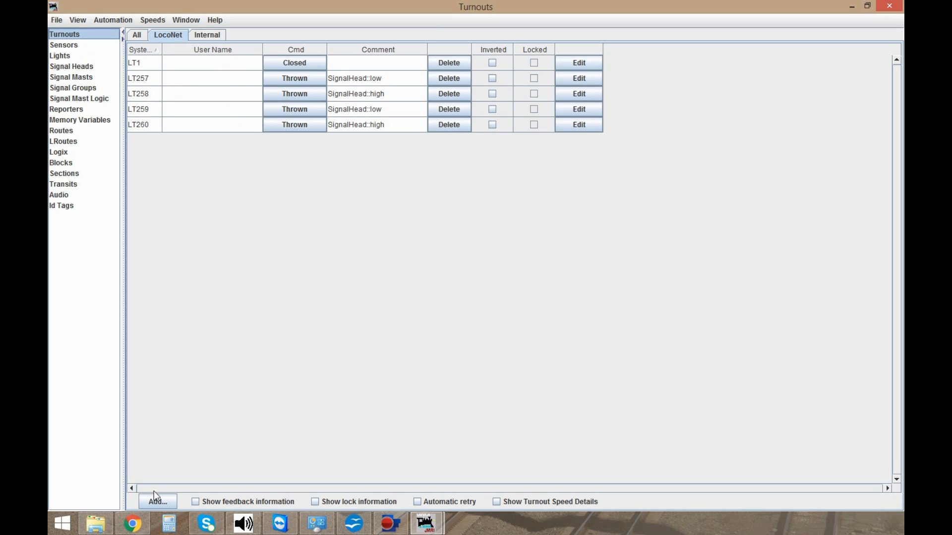
{"action": "left_click", "coordinate": [157, 502]}
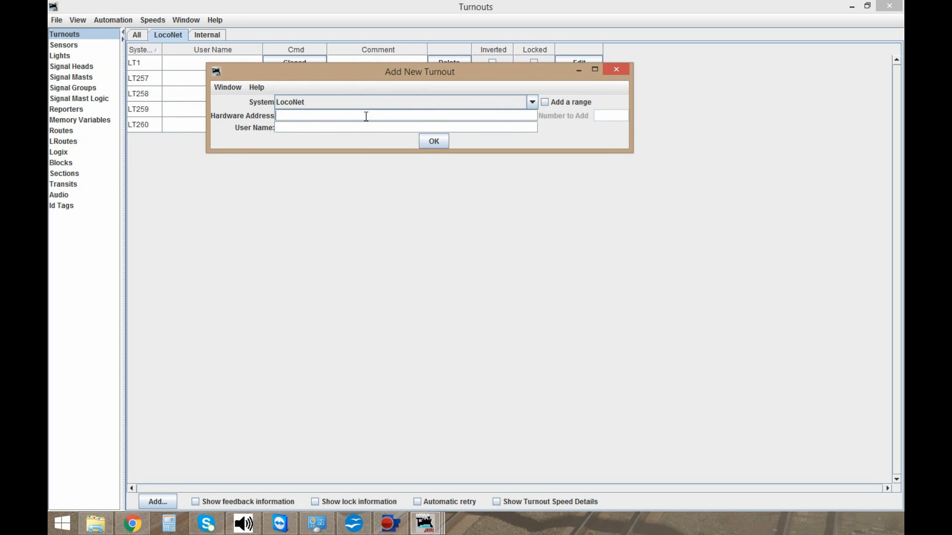
{"action": "type", "text": "261"}
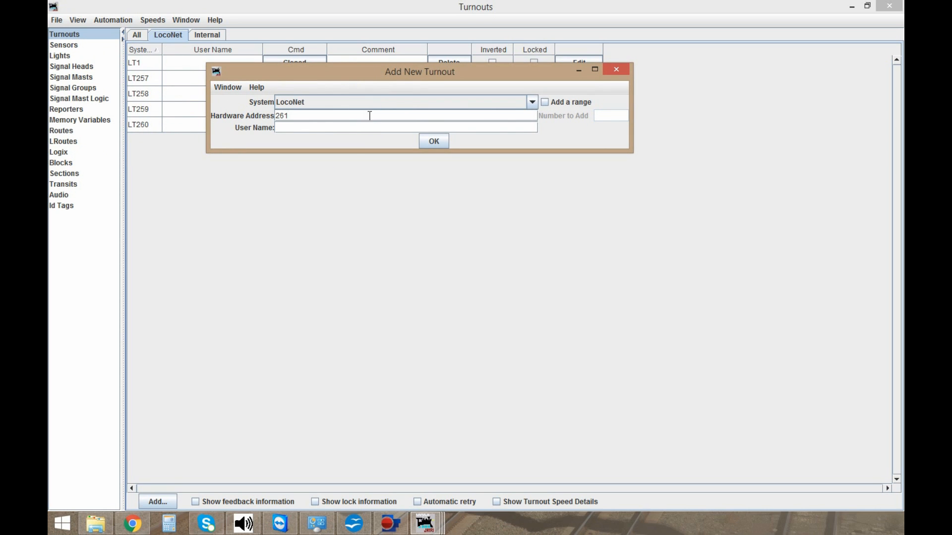
{"action": "left_click", "coordinate": [544, 102]}
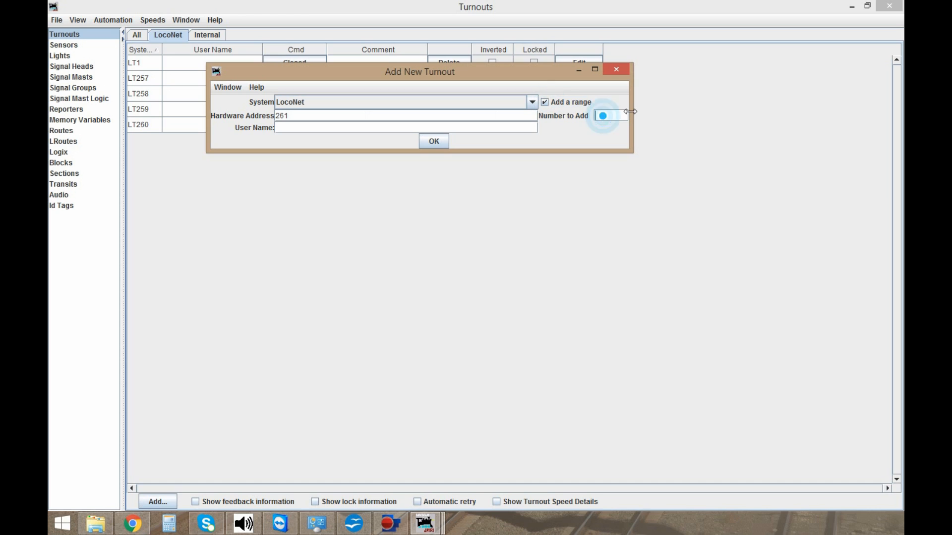
{"action": "left_click", "coordinate": [605, 115]}
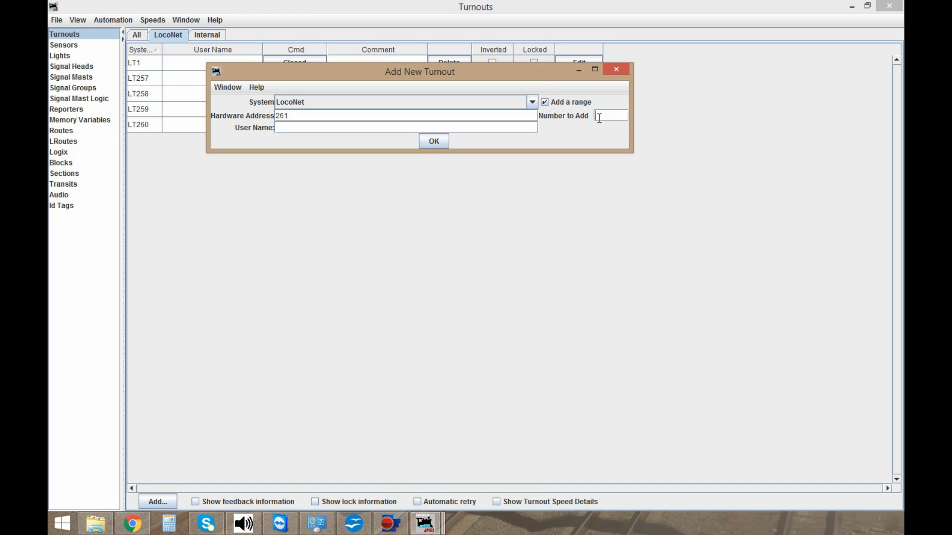
{"action": "mouse_move", "coordinate": [611, 117]}
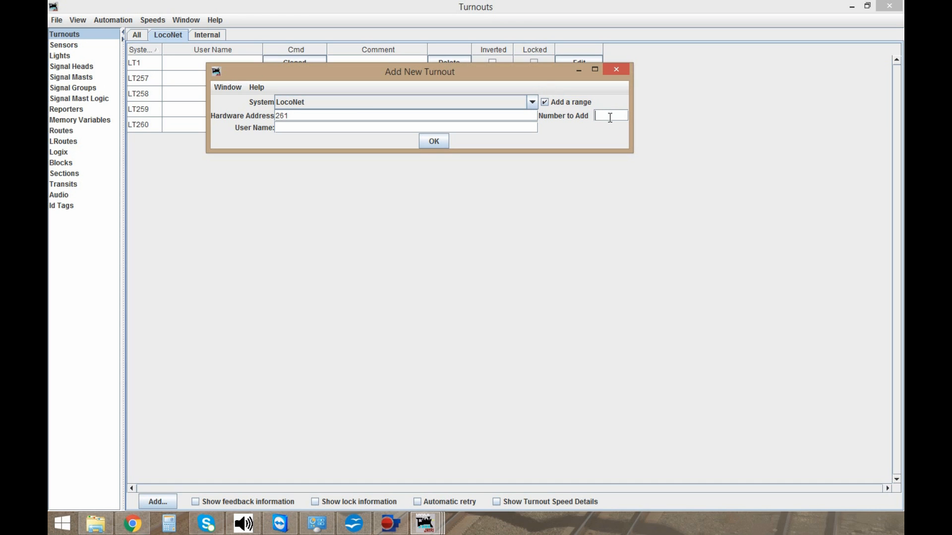
{"action": "left_click", "coordinate": [434, 140]}
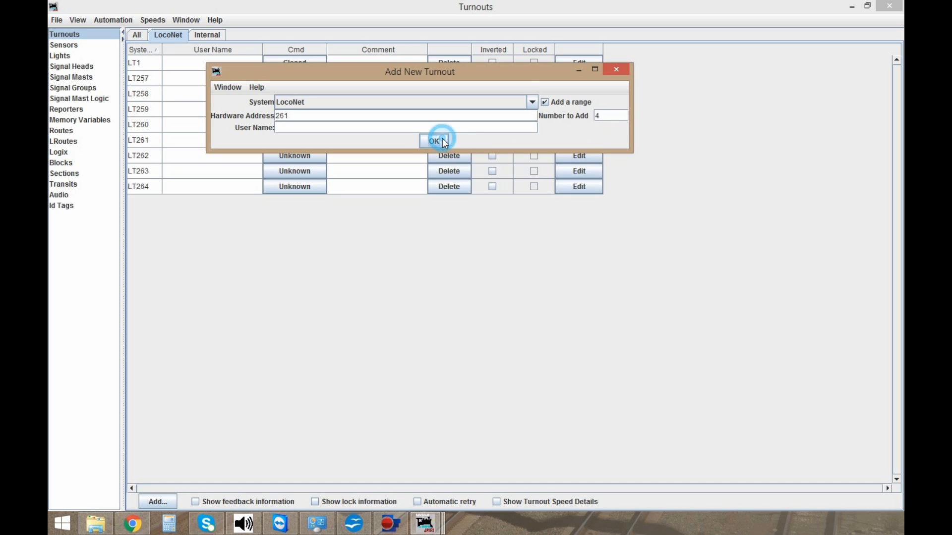
{"action": "left_click", "coordinate": [434, 141]}
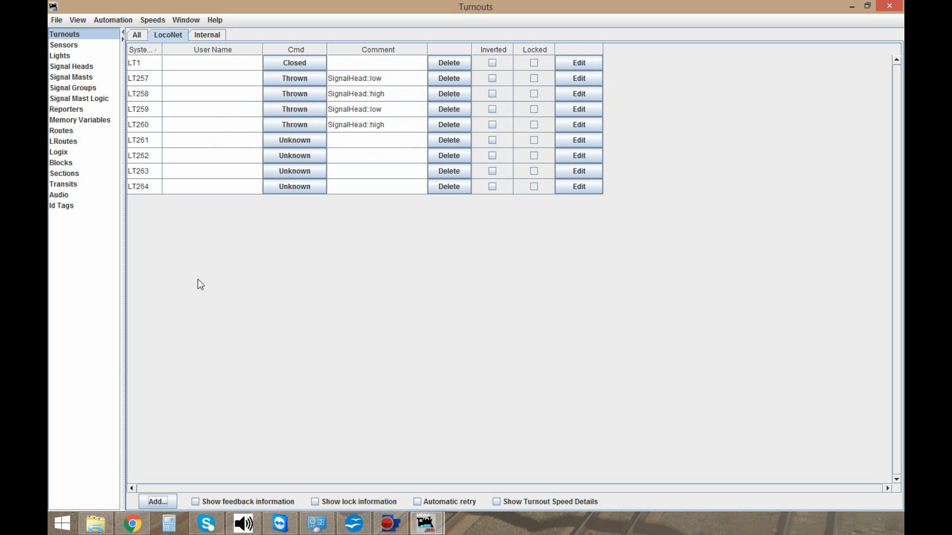
Add SE8c heads 289b on existing LT263/LT264 and 289c on LT261/LT262.
{"action": "left_click", "coordinate": [66, 65]}
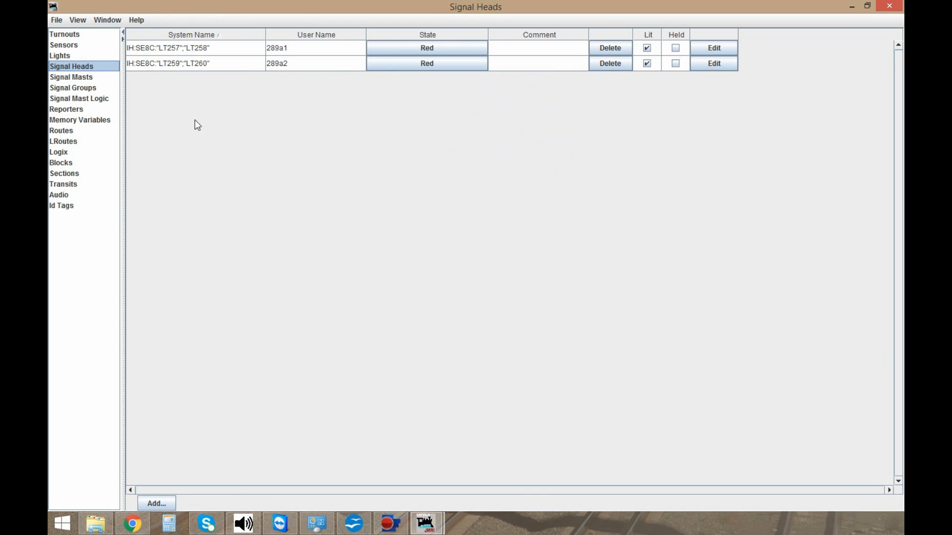
{"action": "left_click", "coordinate": [155, 504]}
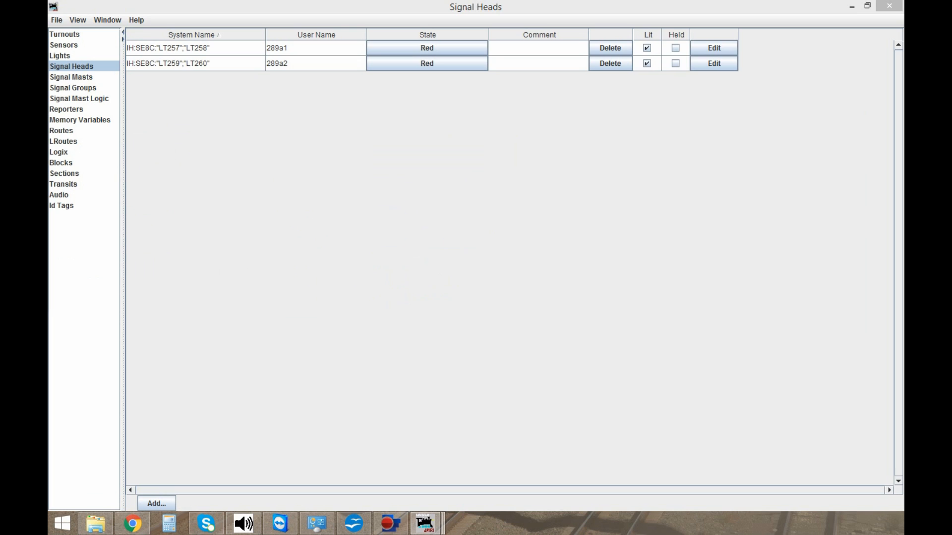
{"action": "left_click", "coordinate": [156, 503]}
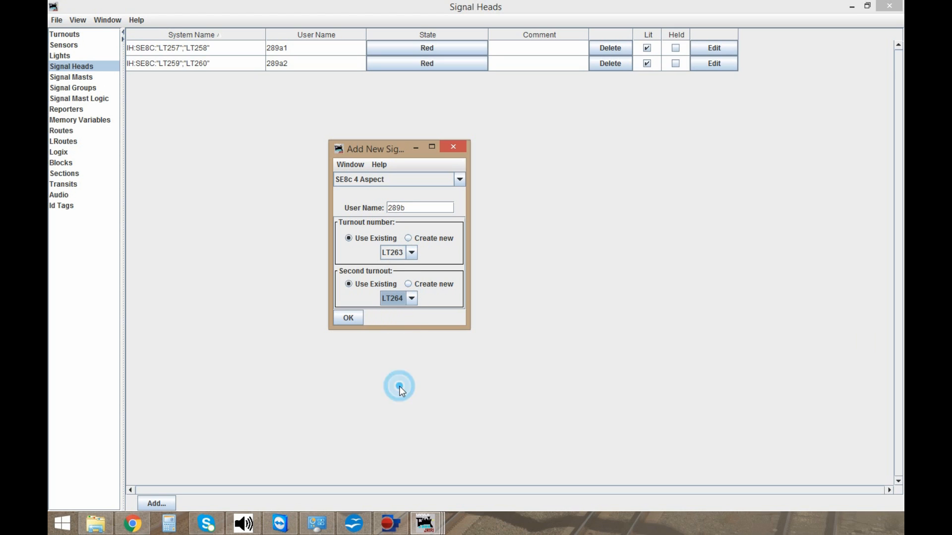
{"action": "left_click", "coordinate": [348, 317]}
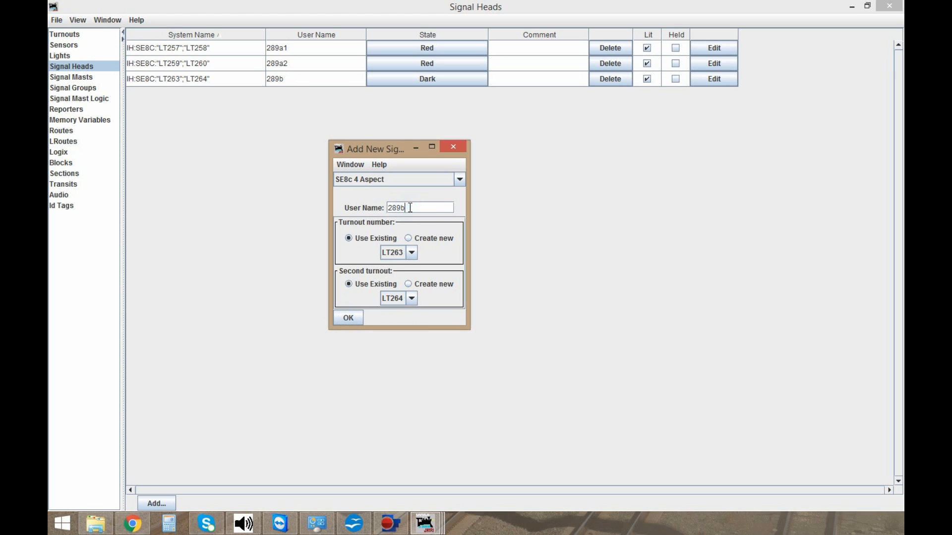
{"action": "left_click", "coordinate": [410, 253]}
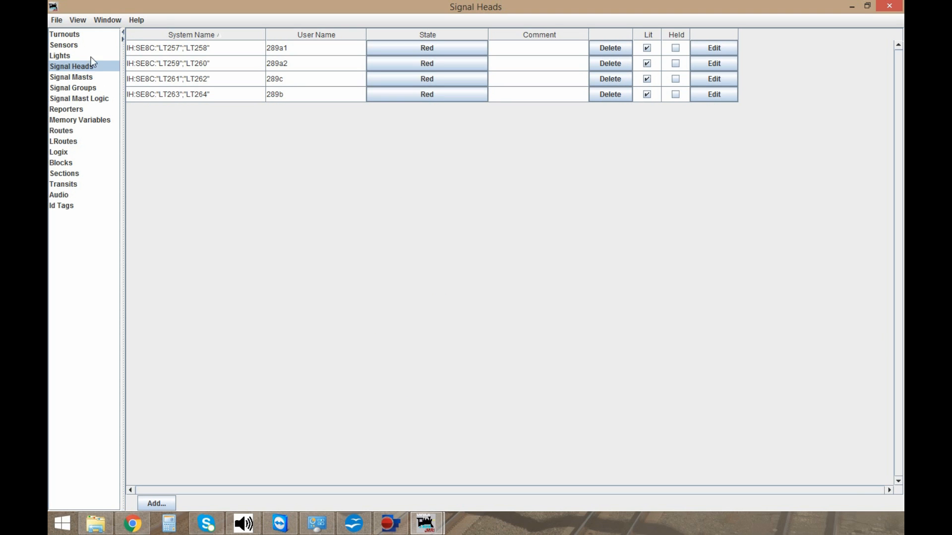
Glance at the Sensors list, then return to the LocoNet Turnouts table.
{"action": "left_click", "coordinate": [64, 44]}
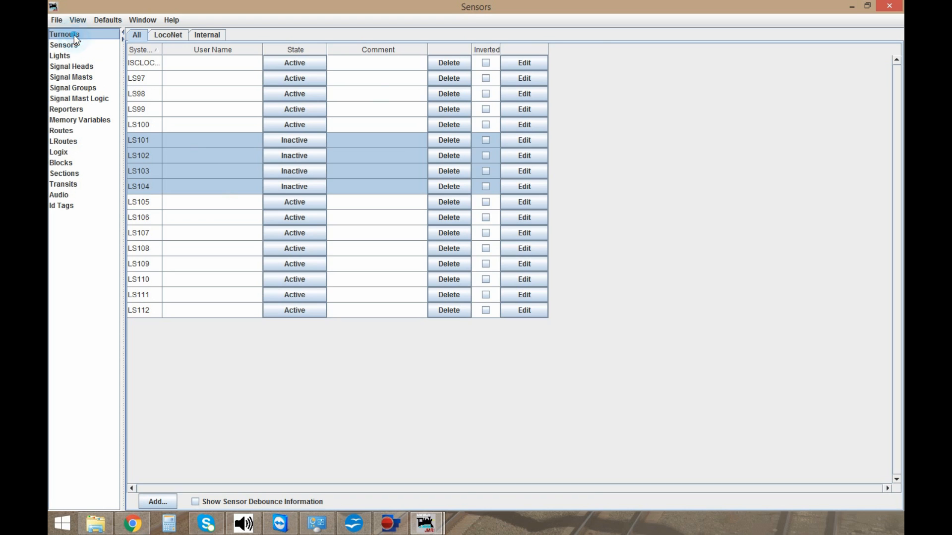
{"action": "left_click", "coordinate": [68, 34]}
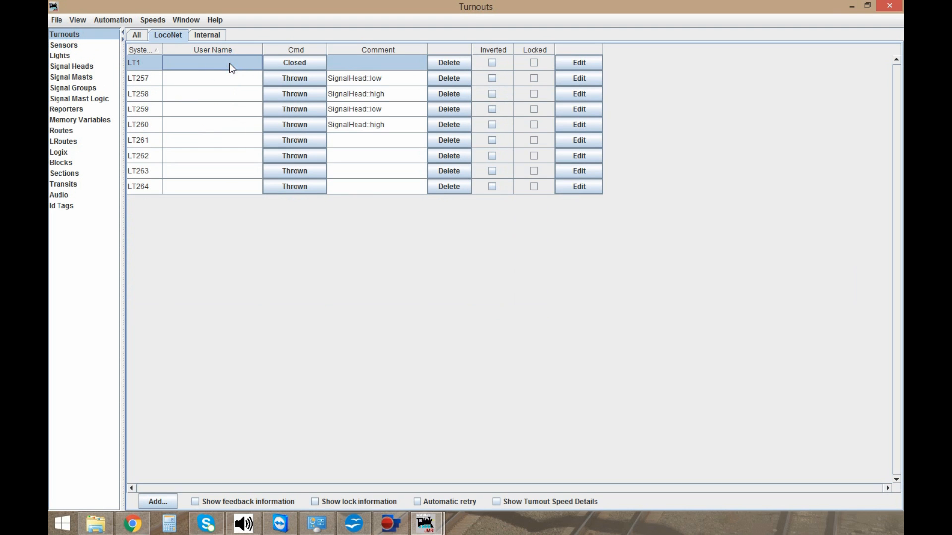
{"action": "mouse_move", "coordinate": [224, 181]}
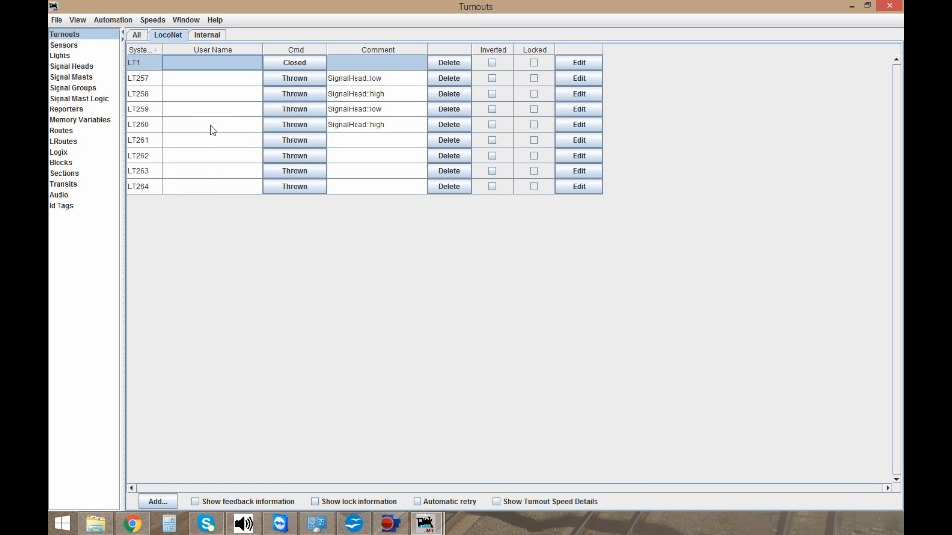
{"action": "mouse_move", "coordinate": [198, 157]}
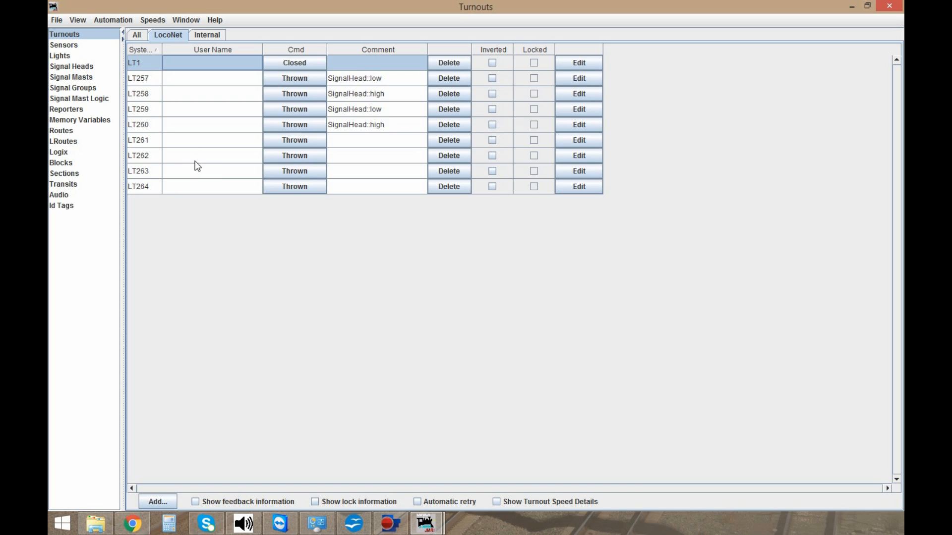
{"action": "mouse_move", "coordinate": [87, 123]}
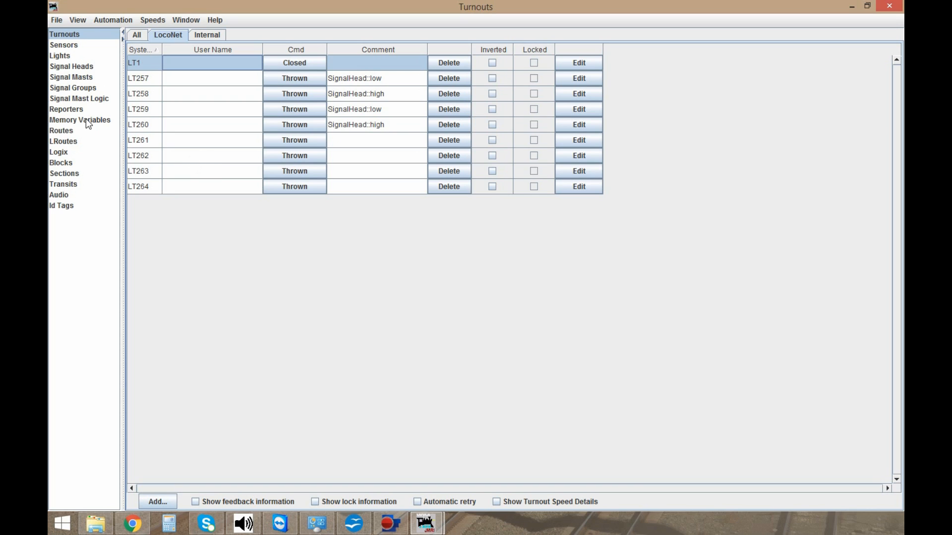
{"action": "mouse_move", "coordinate": [630, 83]}
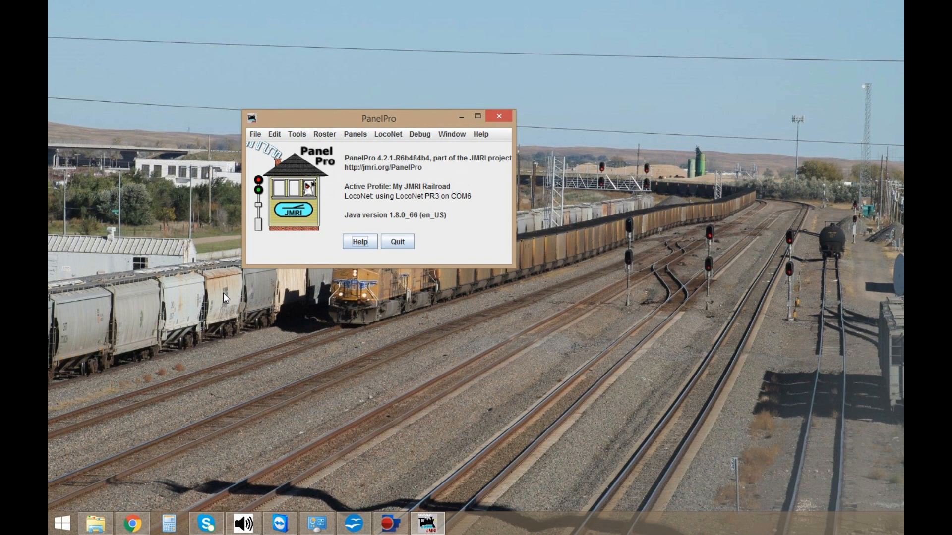
Create a new Layout Editor panel 'My Layout' and select the End Bumper node option.
{"action": "left_click", "coordinate": [355, 134]}
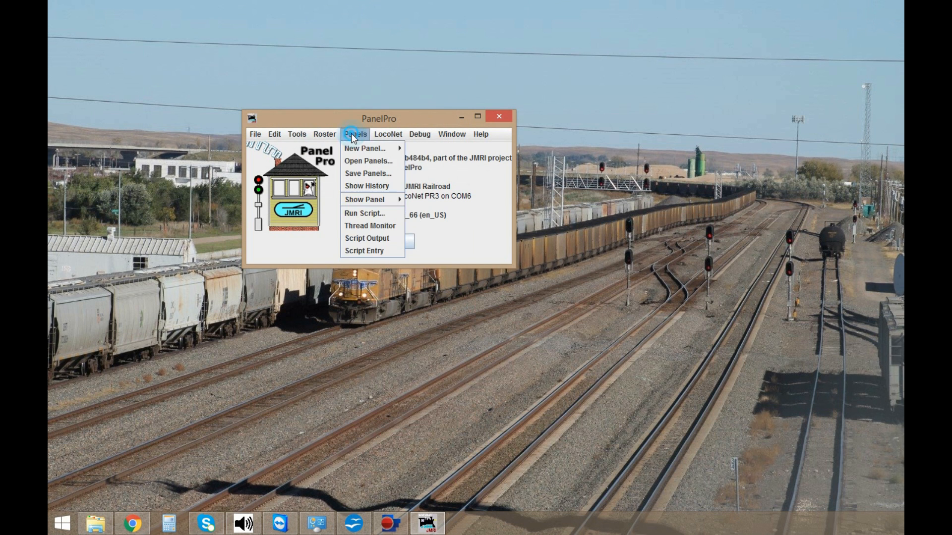
{"action": "mouse_move", "coordinate": [367, 149]}
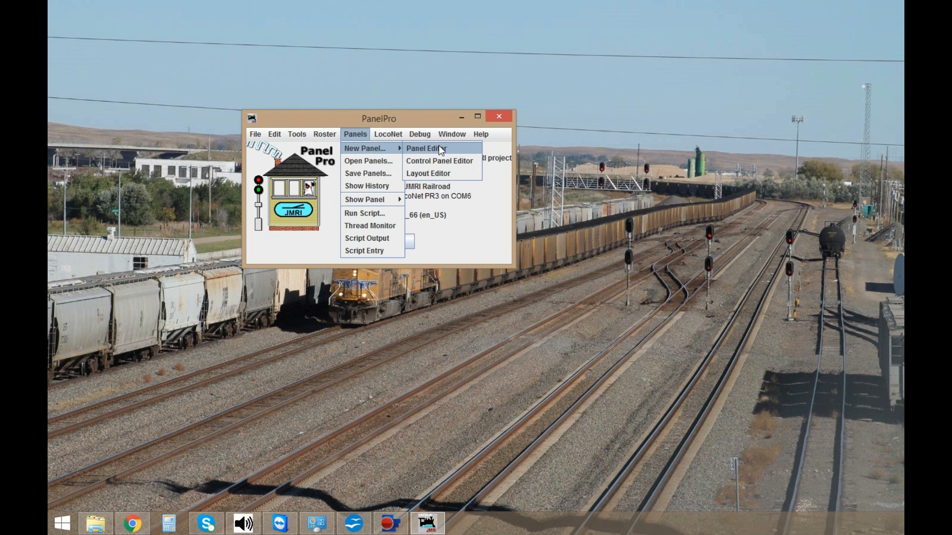
{"action": "mouse_move", "coordinate": [440, 173]}
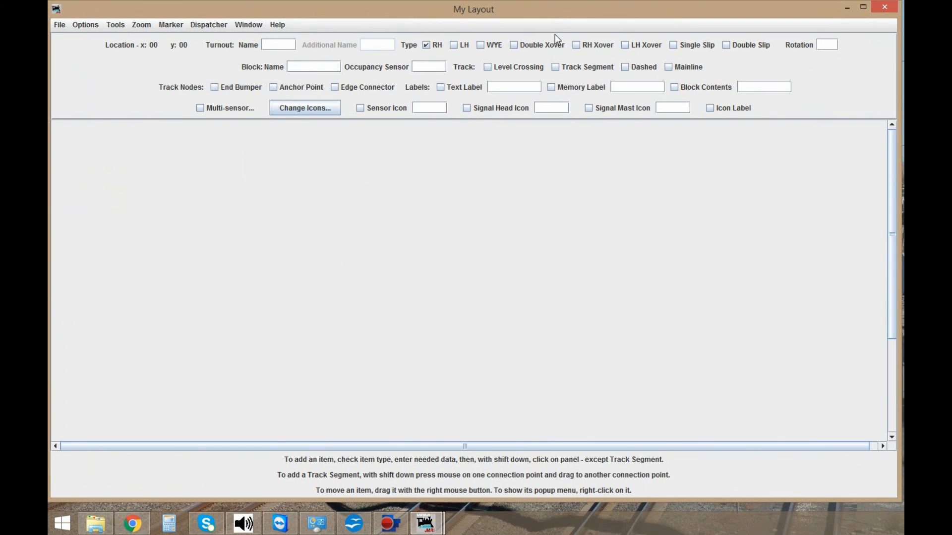
{"action": "mouse_move", "coordinate": [408, 147]}
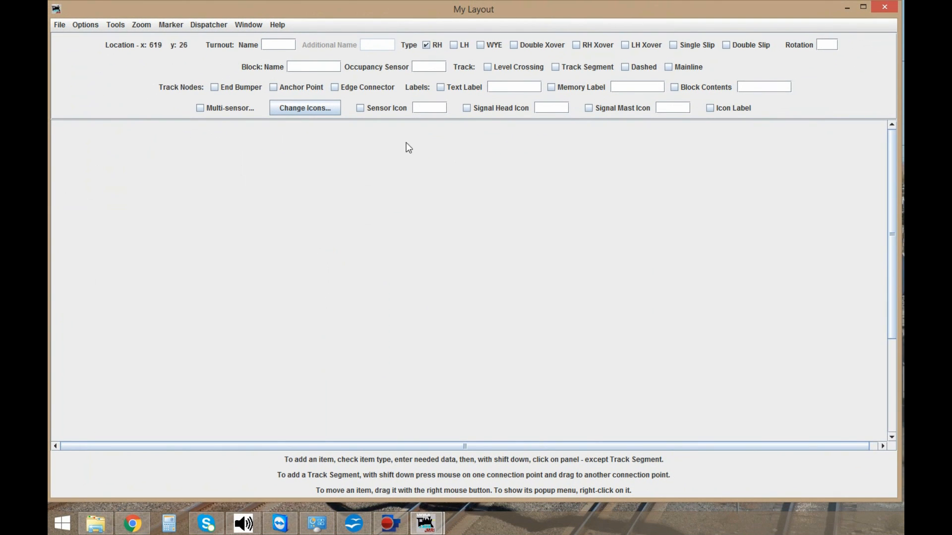
{"action": "mouse_move", "coordinate": [462, 168]}
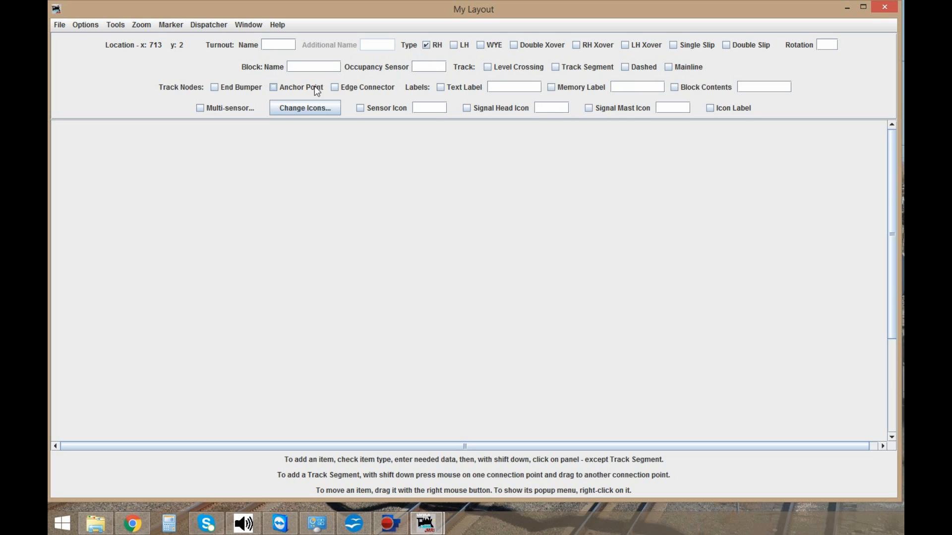
{"action": "left_click", "coordinate": [214, 87]}
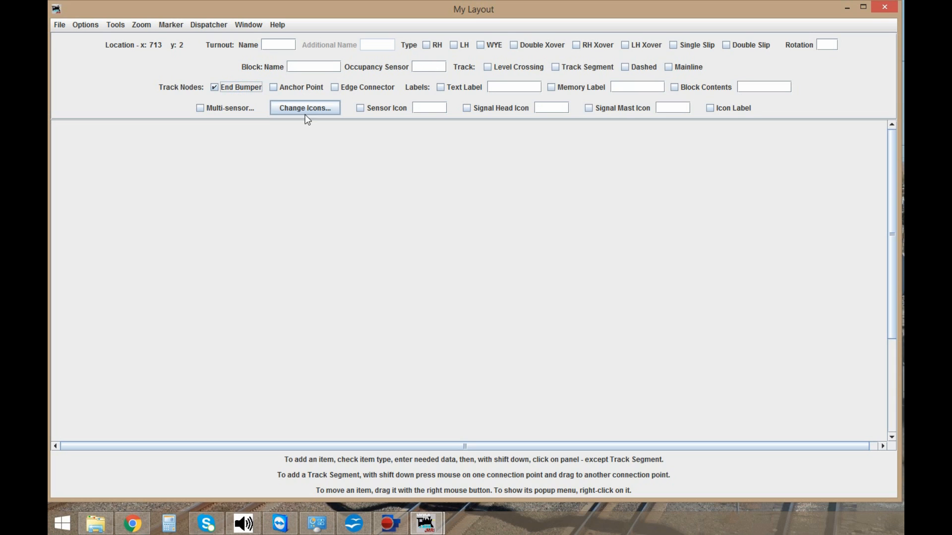
{"action": "mouse_move", "coordinate": [241, 253]}
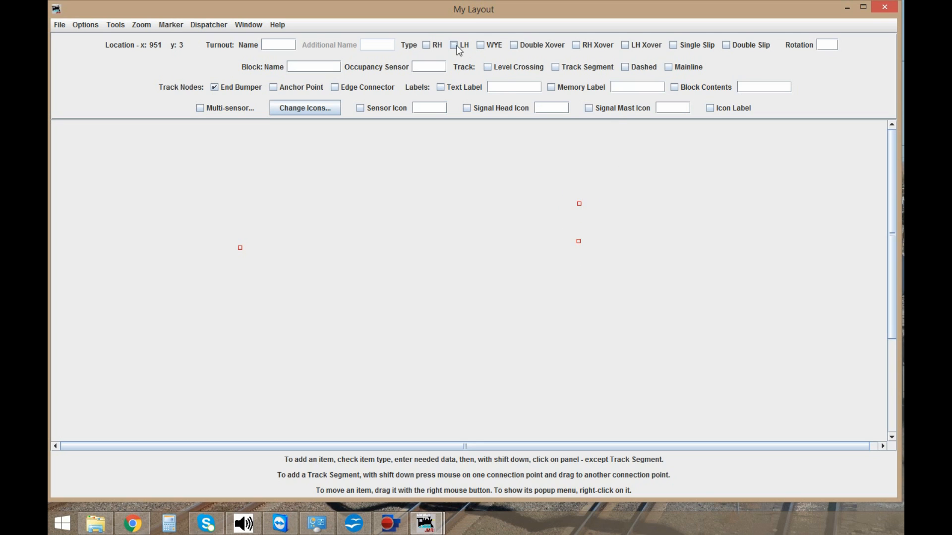
Drop an LH mainline turnout near the centre of the panel between the bumpers.
{"action": "left_click", "coordinate": [453, 45]}
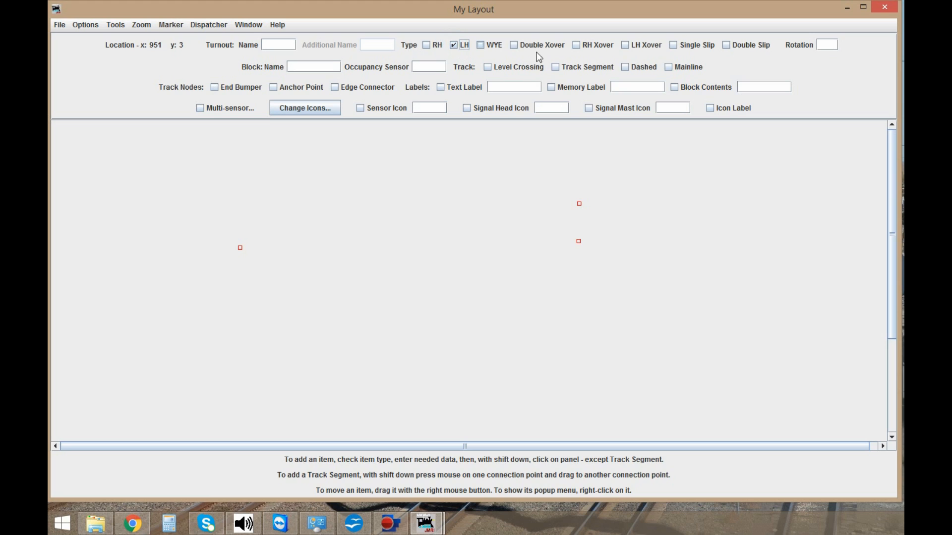
{"action": "left_click", "coordinate": [667, 67]}
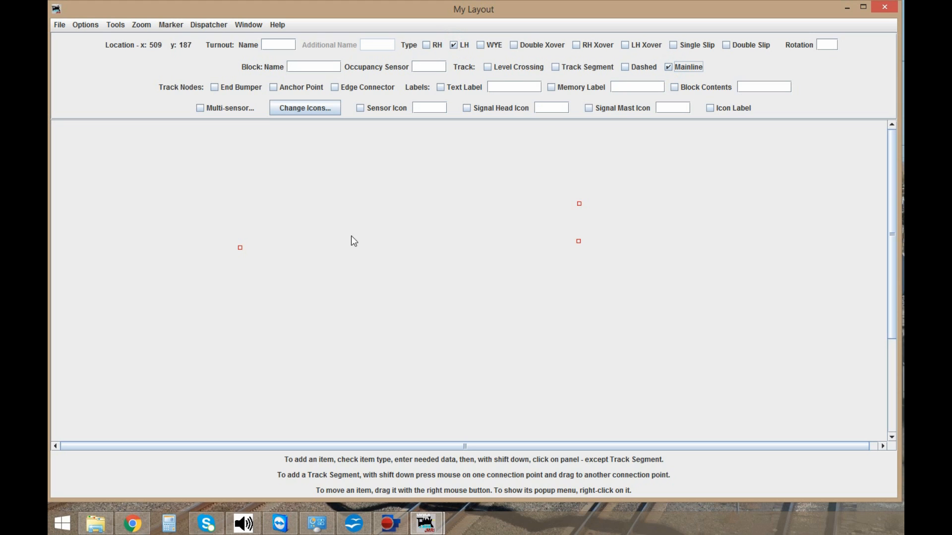
{"action": "left_click", "coordinate": [406, 244]}
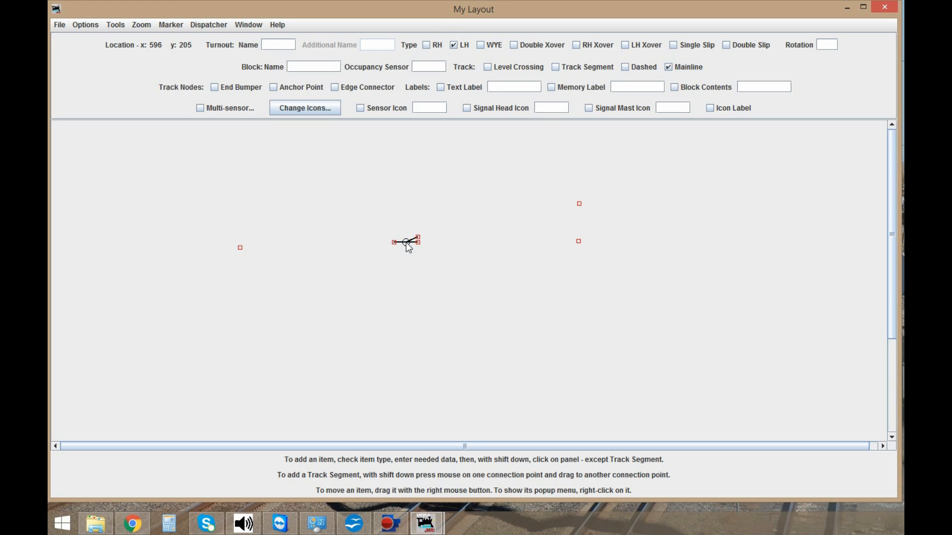
{"action": "mouse_move", "coordinate": [430, 256]}
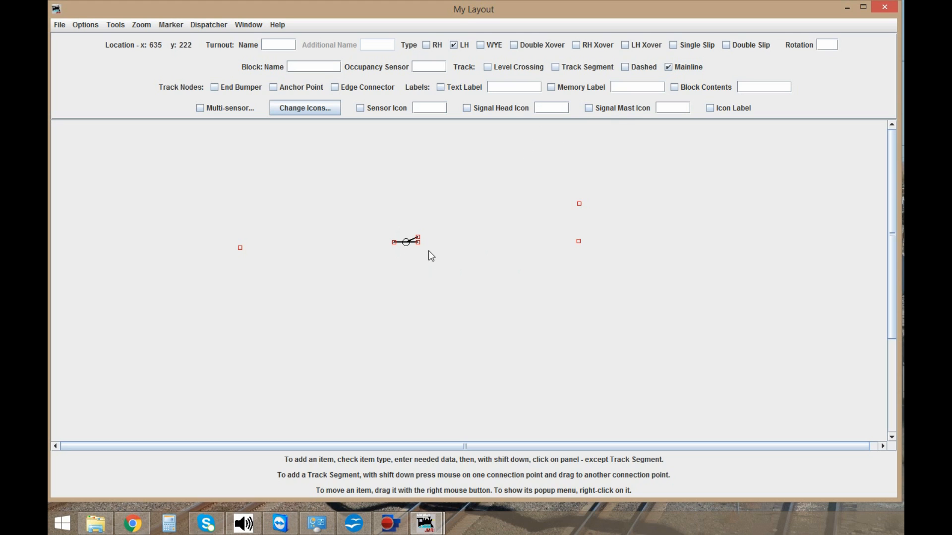
{"action": "mouse_move", "coordinate": [581, 206]}
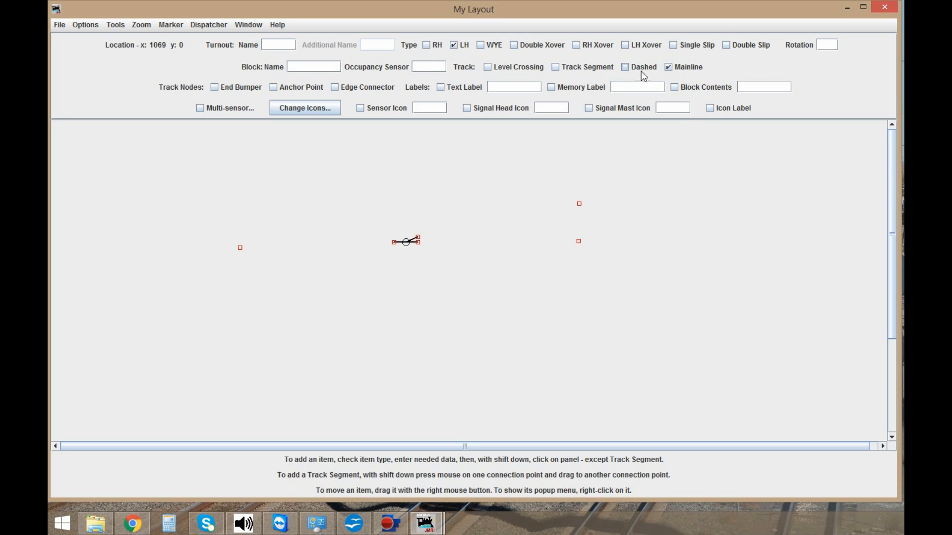
Draw track segments from the turnout's connection points to each of the three end bumpers.
{"action": "left_click", "coordinate": [555, 68]}
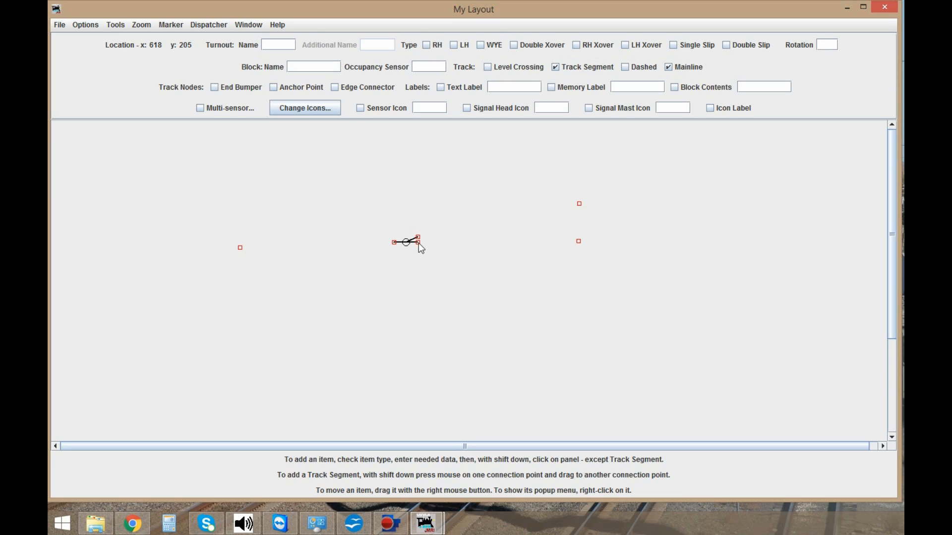
{"action": "left_click_drag", "start_coordinate": [418, 242], "coordinate": [451, 242]}
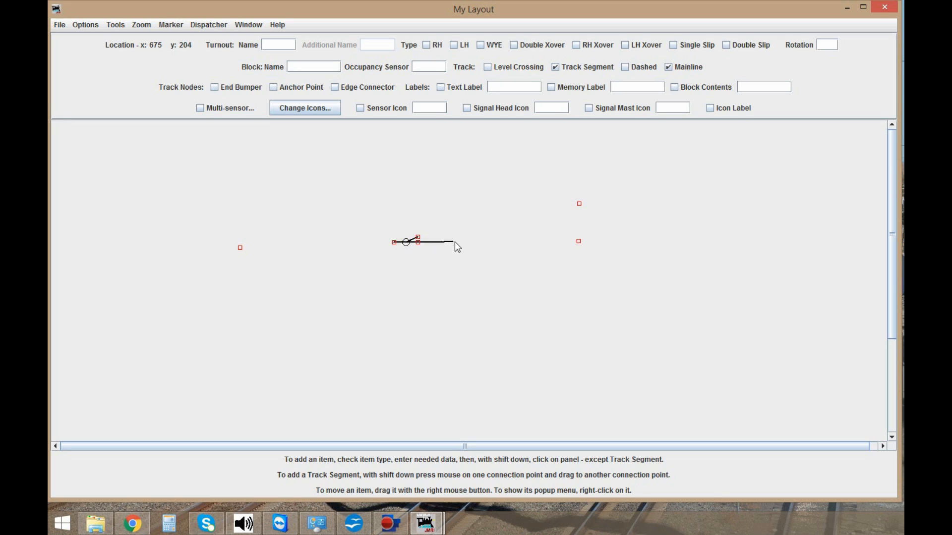
{"action": "left_click_drag", "start_coordinate": [443, 246], "coordinate": [577, 242]}
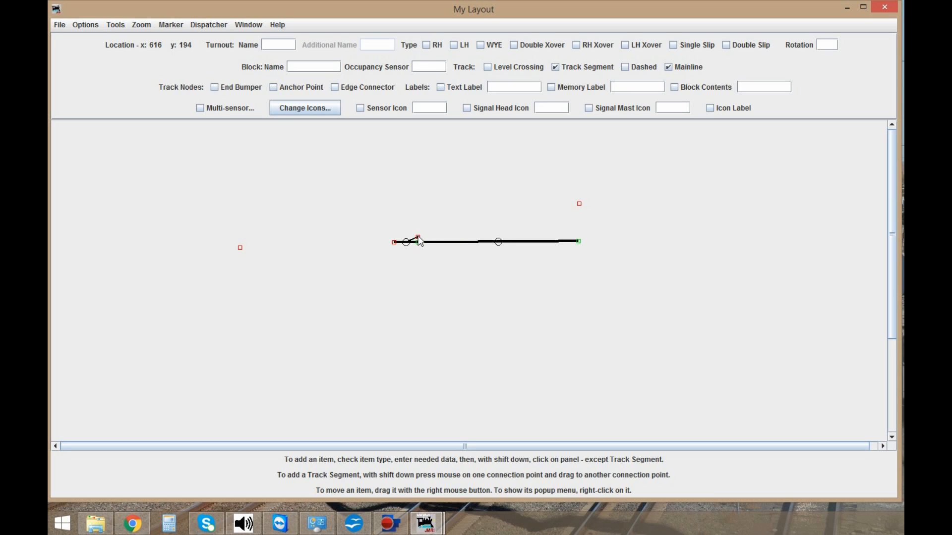
{"action": "left_click_drag", "start_coordinate": [418, 237], "coordinate": [544, 219]}
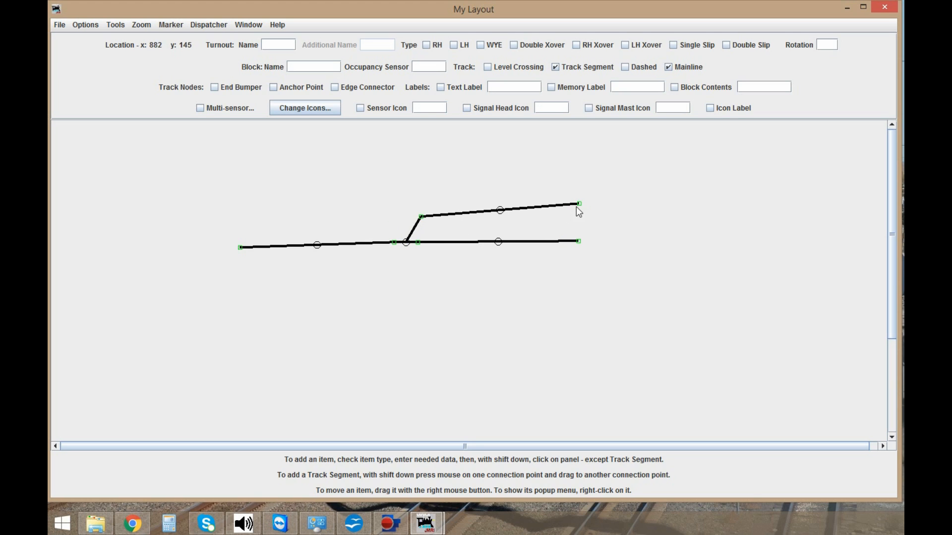
Reposition the end bumpers so the main line and diverging track run straight.
{"action": "left_click_drag", "start_coordinate": [577, 205], "coordinate": [550, 216]}
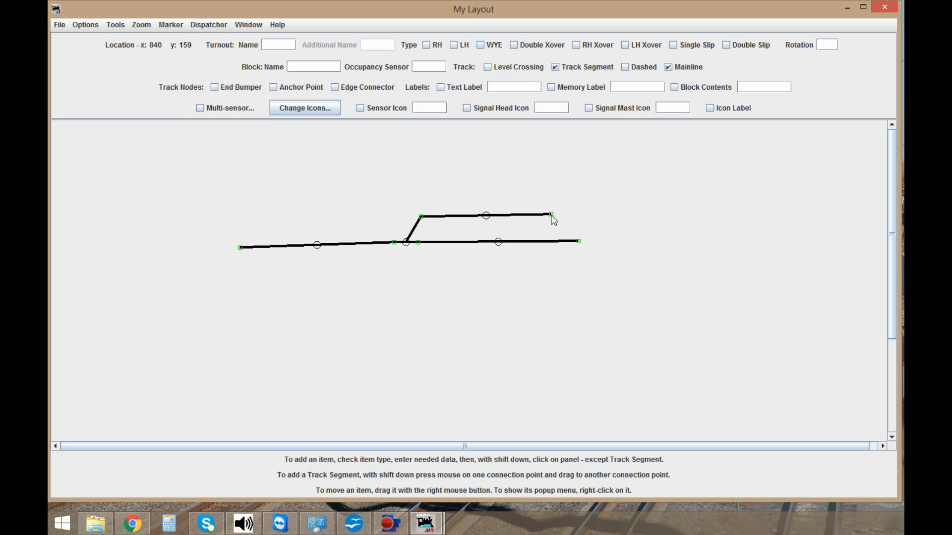
{"action": "left_click_drag", "start_coordinate": [550, 217], "coordinate": [580, 241]}
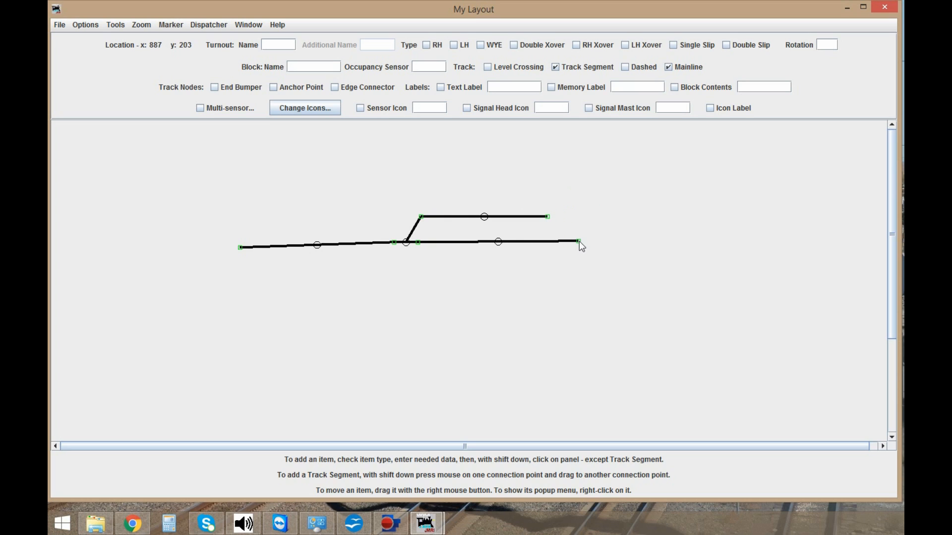
{"action": "left_click_drag", "start_coordinate": [577, 244], "coordinate": [544, 246]}
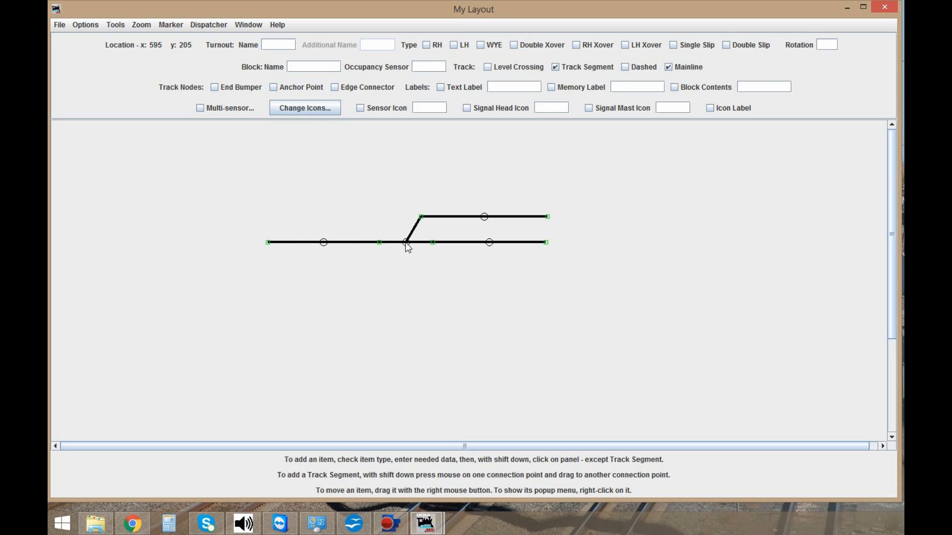
Edit the left-hand turnout, naming it LT1 and entering block 104.
{"action": "right_click", "coordinate": [404, 244]}
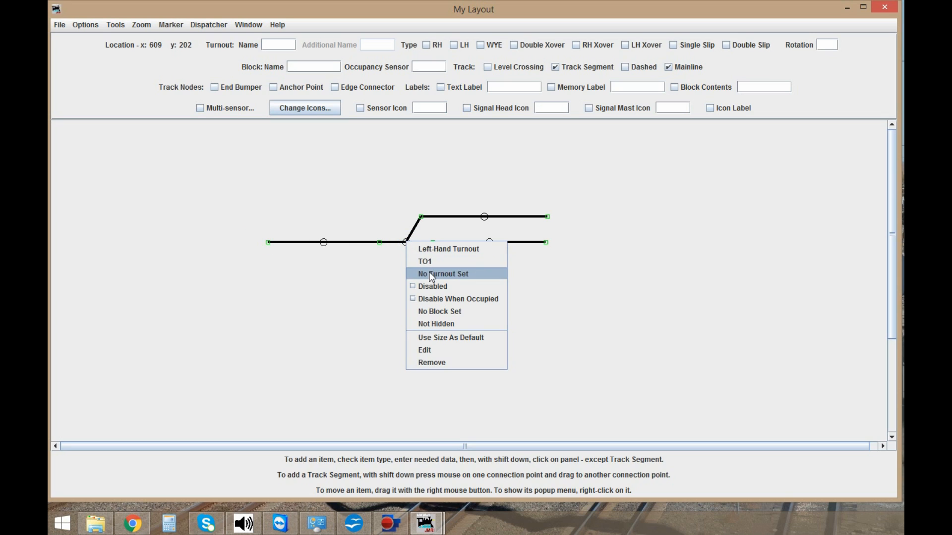
{"action": "mouse_move", "coordinate": [424, 352]}
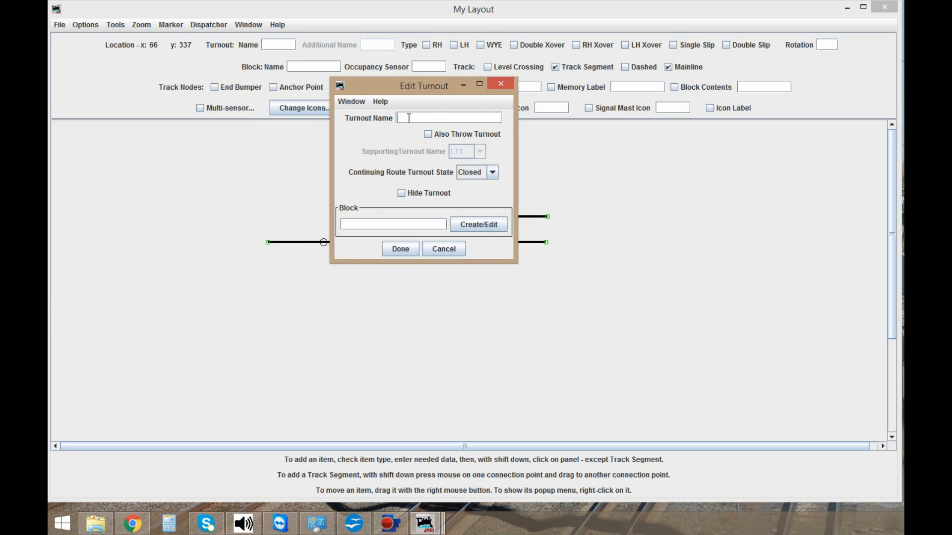
{"action": "type", "text": "LT1"}
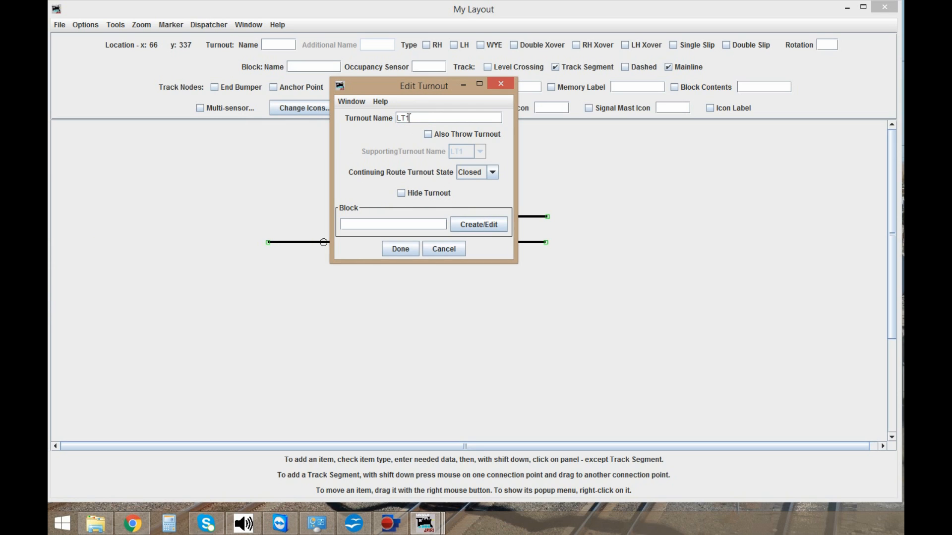
{"action": "left_click", "coordinate": [393, 224]}
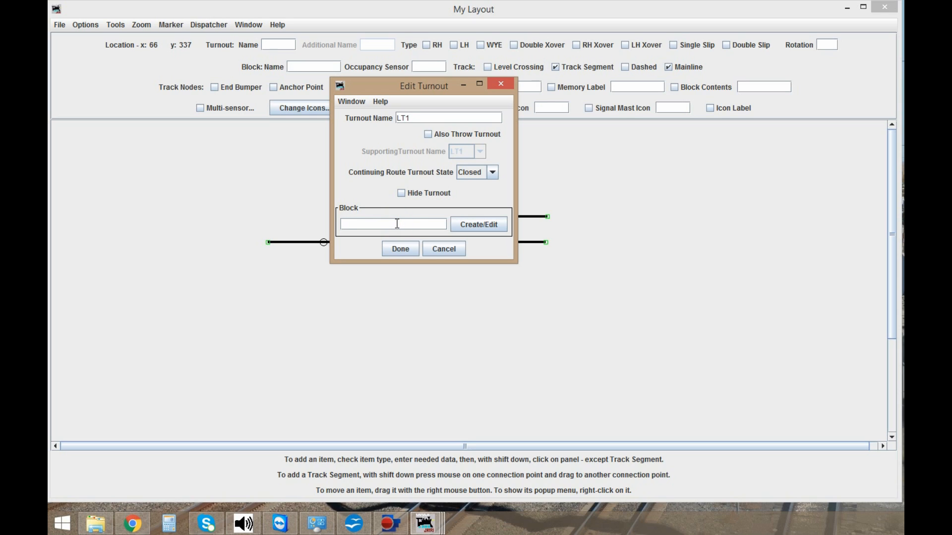
{"action": "type", "text": "104"}
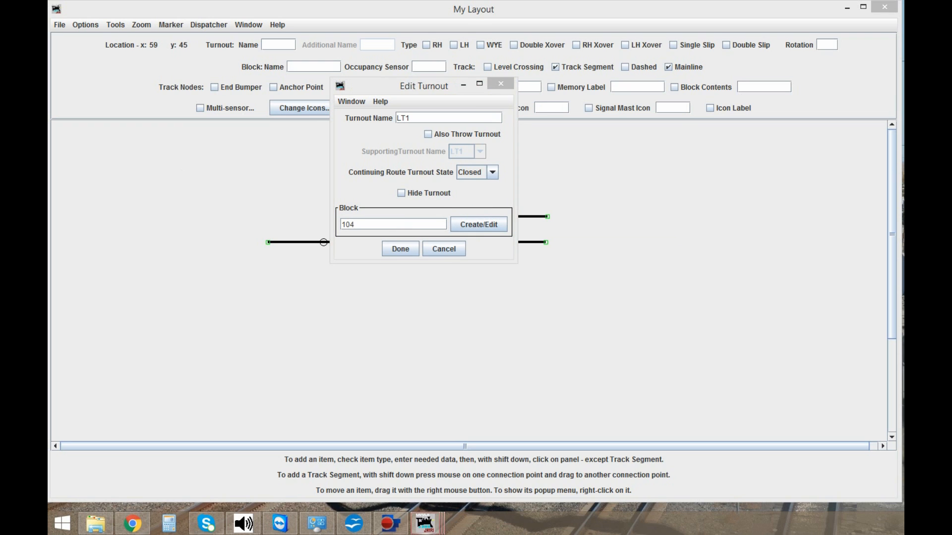
Create block 104, assign its occupancy sensor, and finish editing turnout LT1.
{"action": "left_click", "coordinate": [478, 224]}
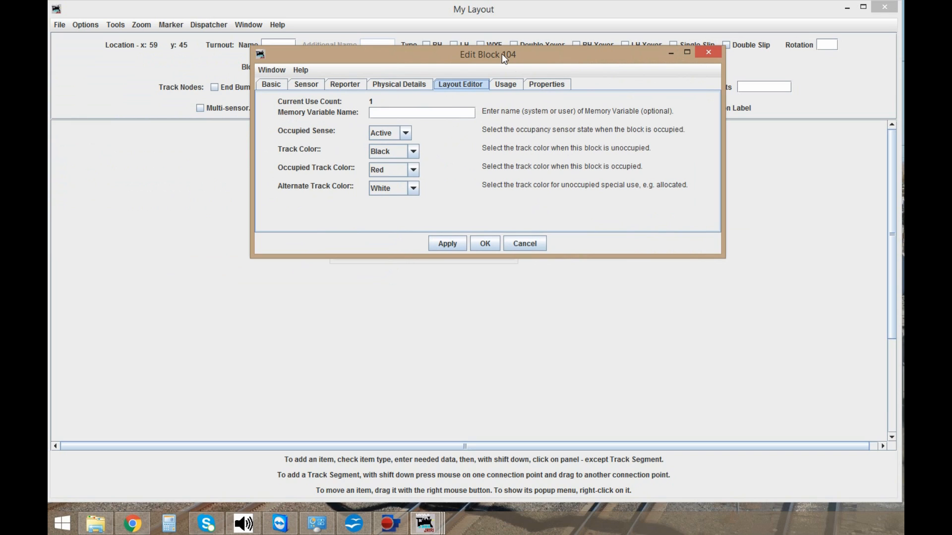
{"action": "mouse_move", "coordinate": [395, 156]}
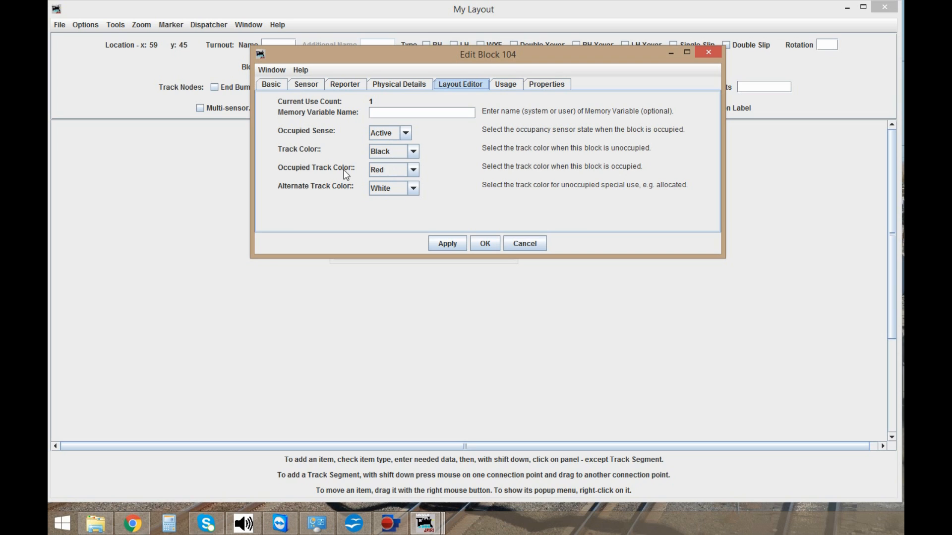
{"action": "mouse_move", "coordinate": [304, 88]}
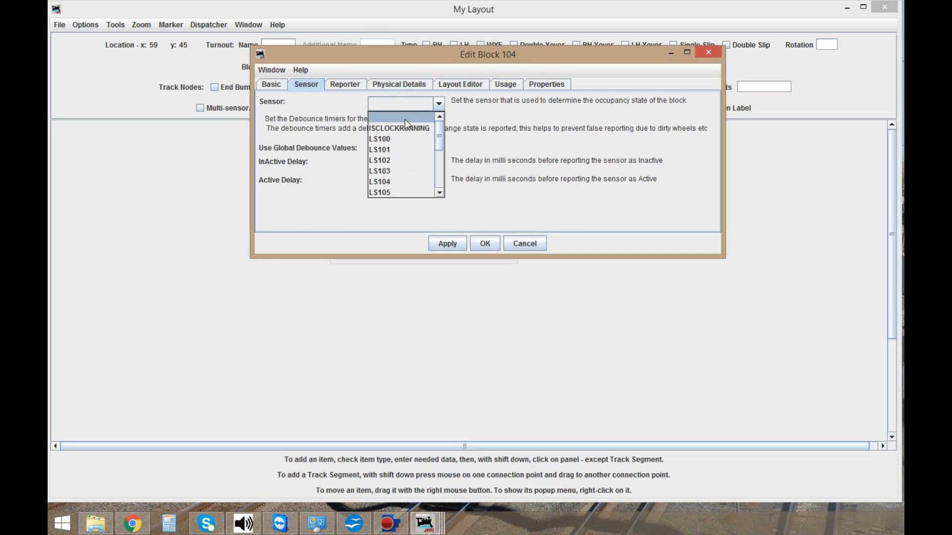
{"action": "left_click", "coordinate": [378, 182]}
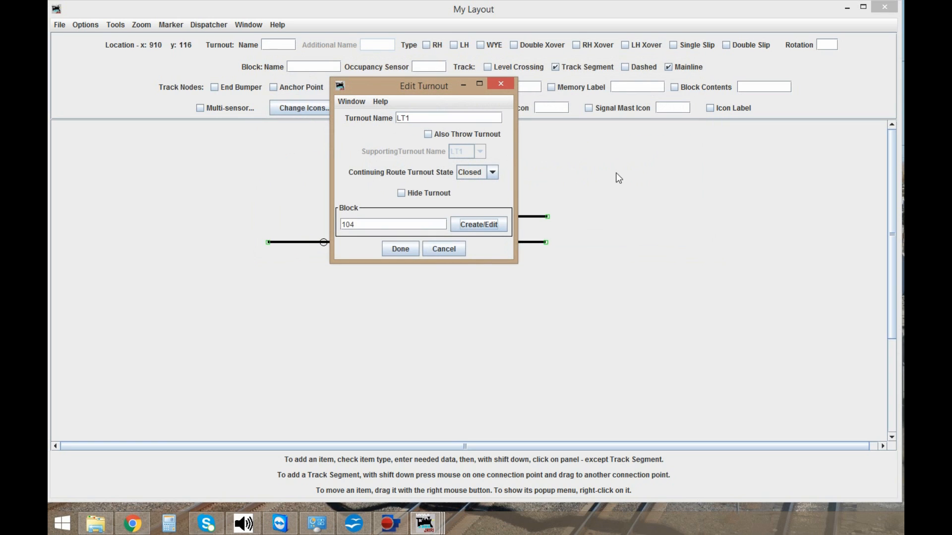
{"action": "left_click", "coordinate": [400, 248]}
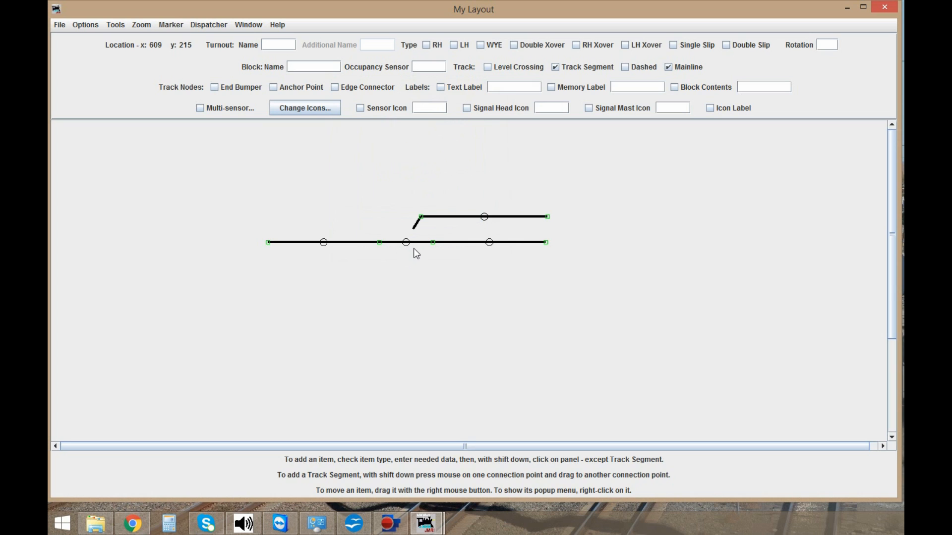
Assign the left main-line track segment to block 102 with occupancy sensor LS102.
{"action": "right_click", "coordinate": [323, 242]}
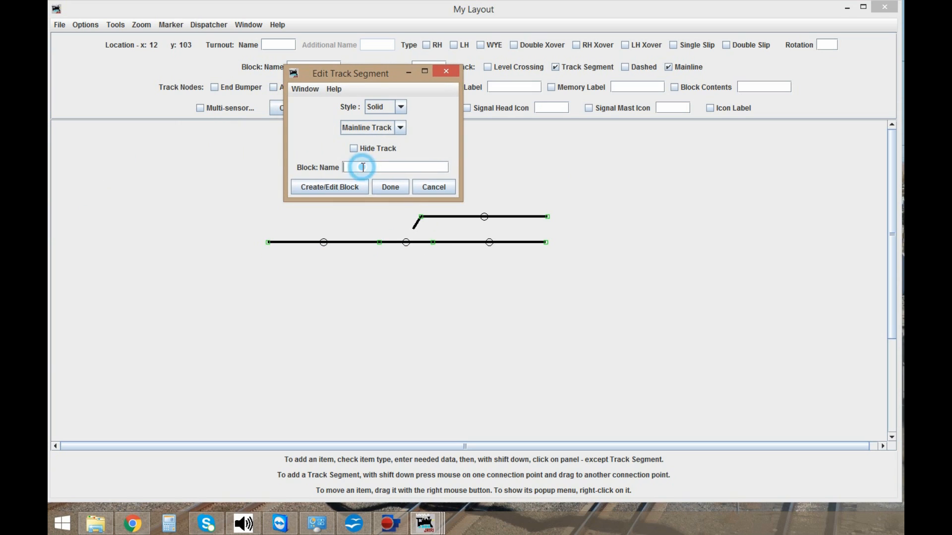
{"action": "type", "text": "102"}
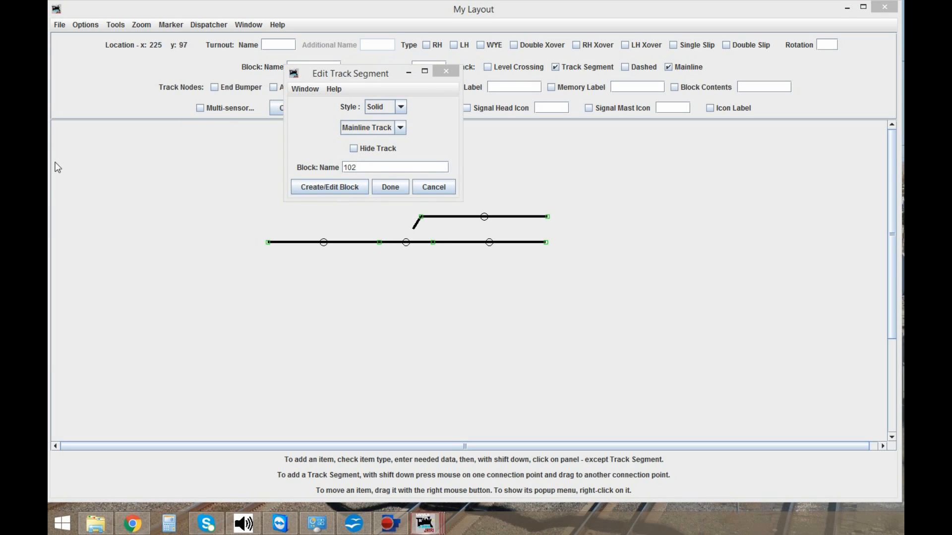
{"action": "left_click", "coordinate": [330, 186]}
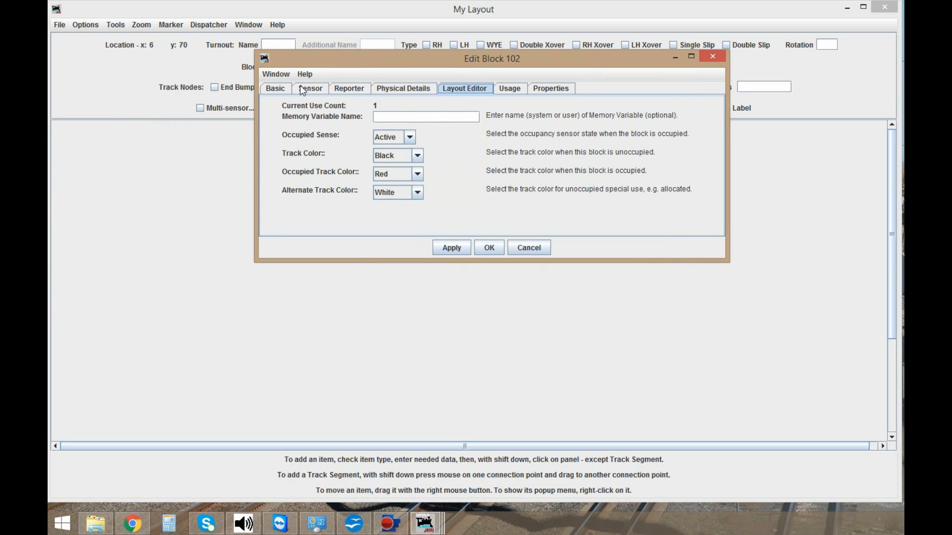
{"action": "left_click", "coordinate": [310, 88]}
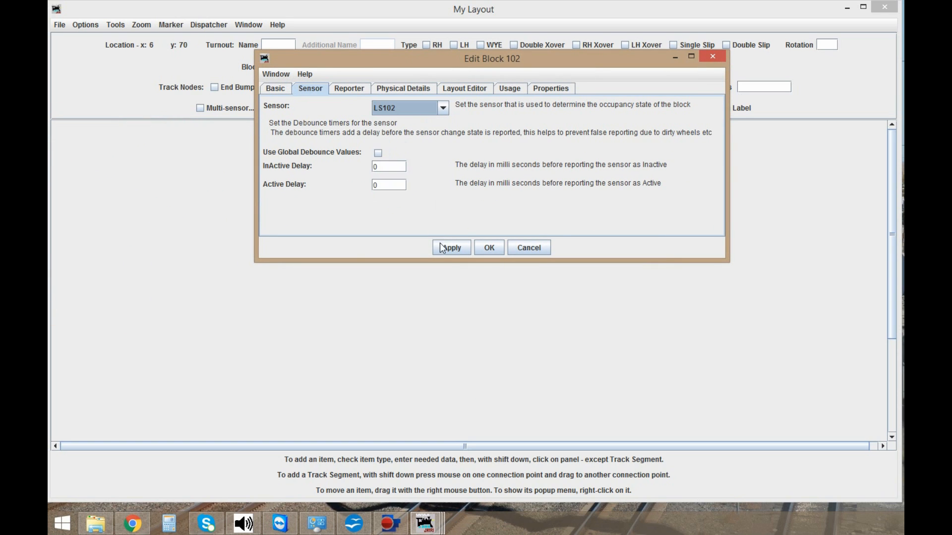
{"action": "left_click", "coordinate": [489, 248]}
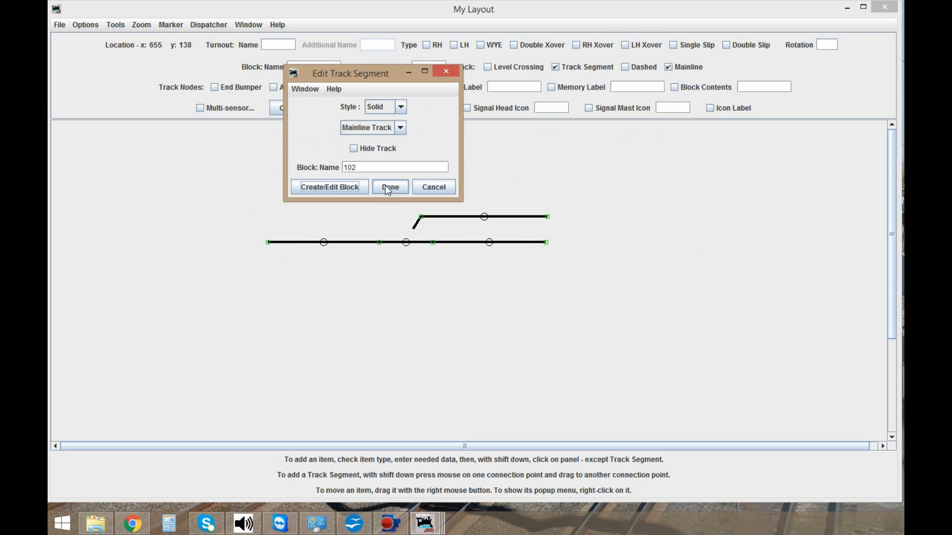
{"action": "left_click", "coordinate": [389, 187]}
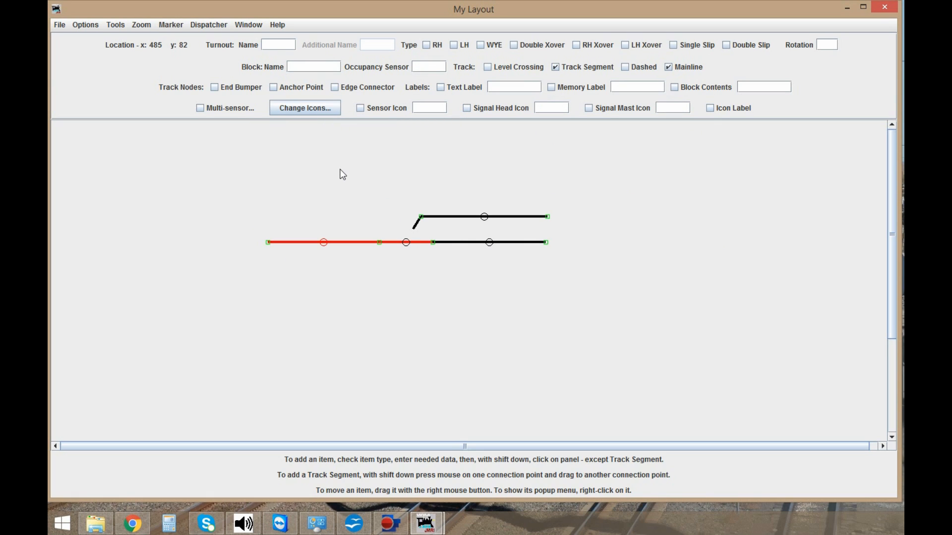